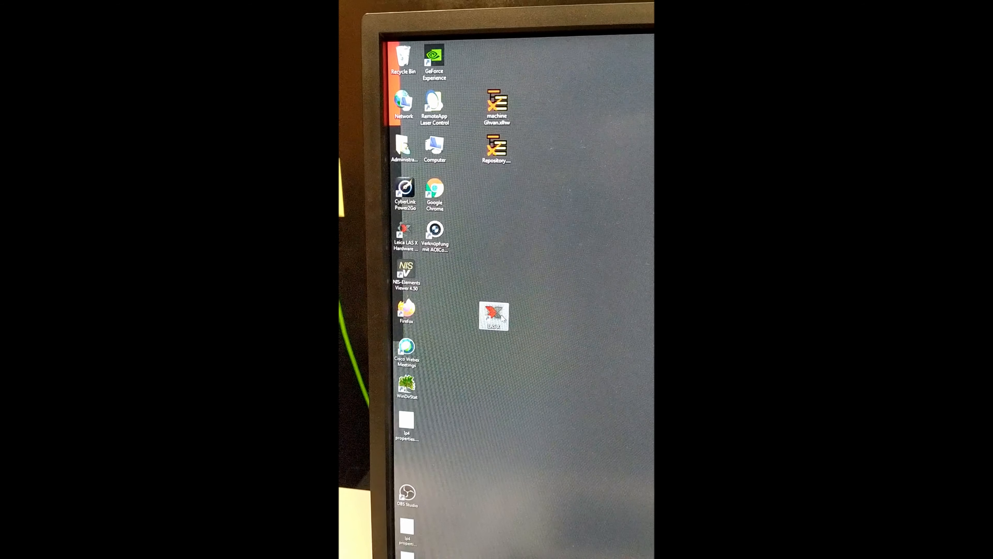
Step: Launch Leica LAS X from its desktop shortcut
{"action": "double_click", "coordinate": [493, 316]}
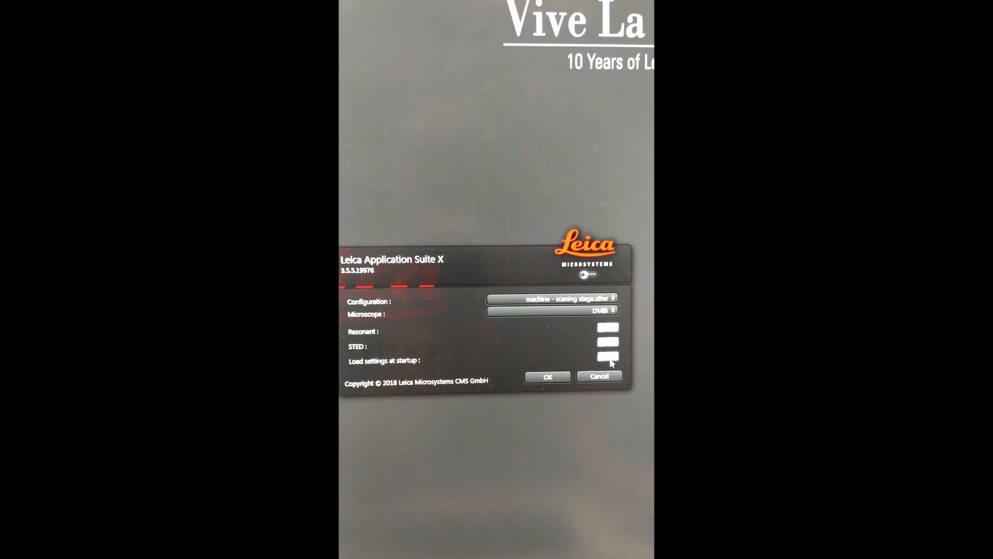
Step: Accept the scanning stage configuration with the DMI8 microscope and start LAS X
{"action": "left_click", "coordinate": [547, 376]}
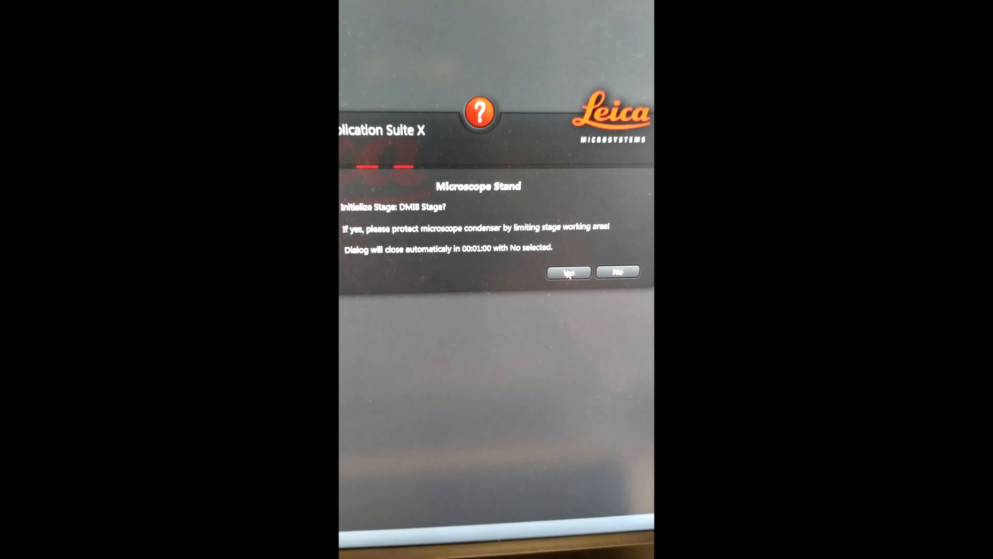
Step: Answer Yes to initialize the DMI8 stage and reach the acquisition workspace
{"action": "left_click", "coordinate": [567, 272]}
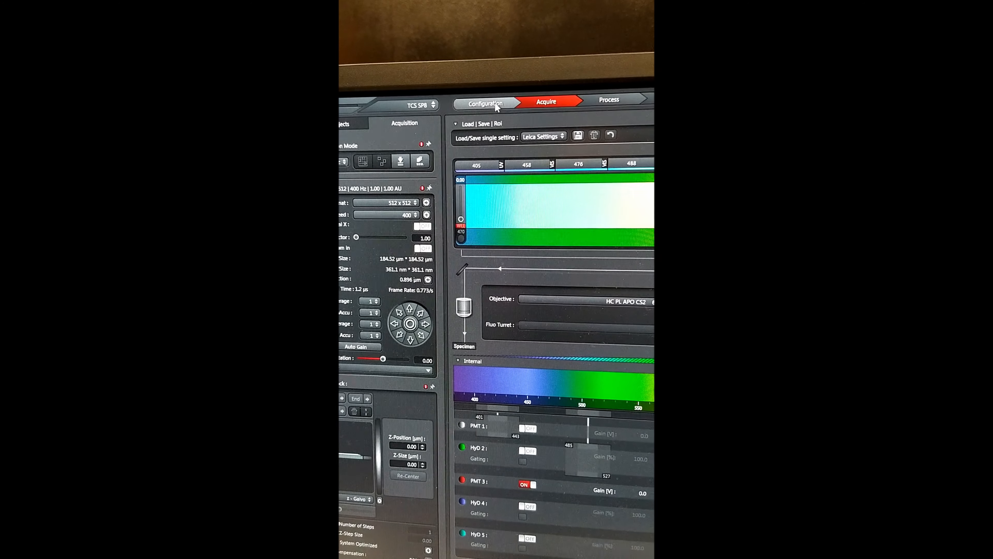
{"action": "left_click", "coordinate": [485, 102]}
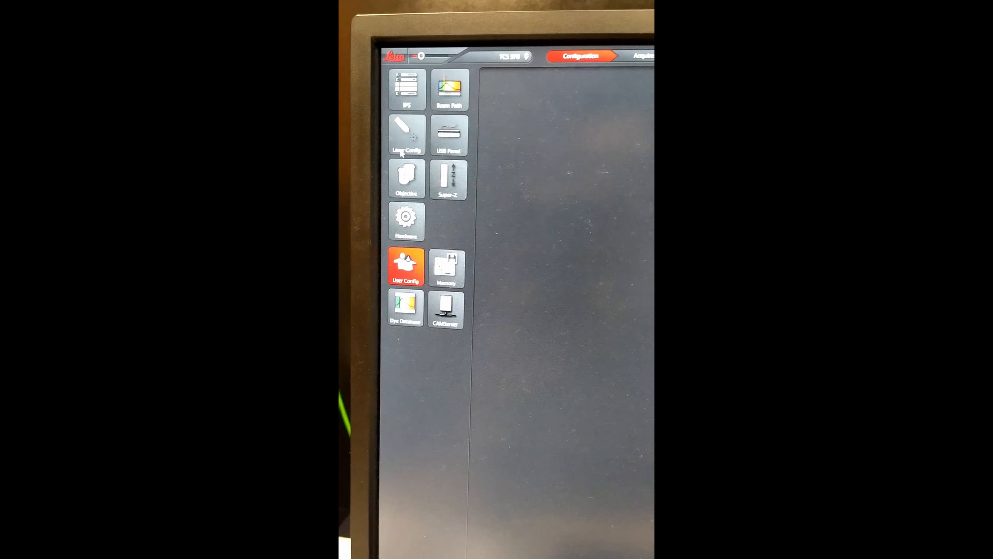
{"action": "left_click", "coordinate": [406, 136]}
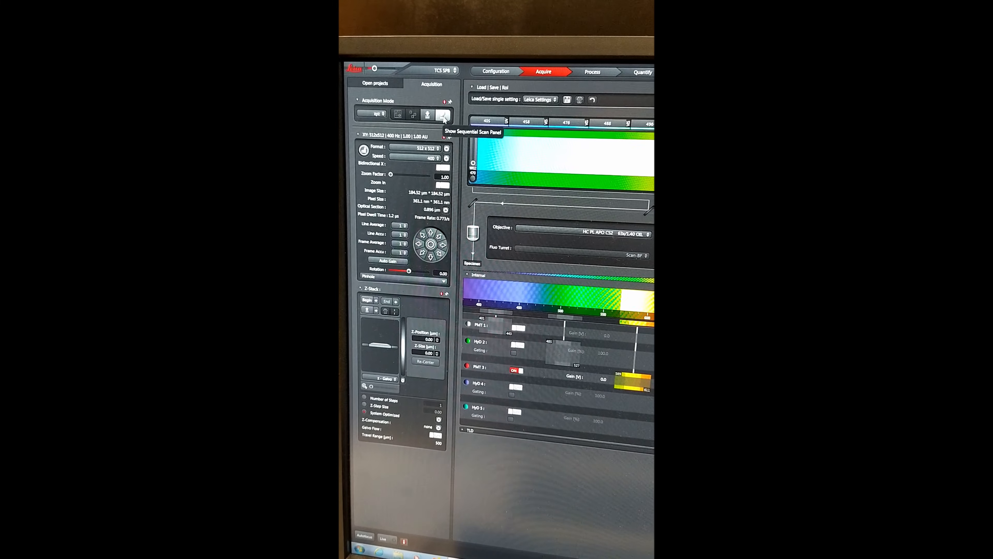
Step: Show the Sequential Scan panel and browse DATADRIVE1 (D:) for saved sequential settings to load
{"action": "left_click", "coordinate": [441, 114]}
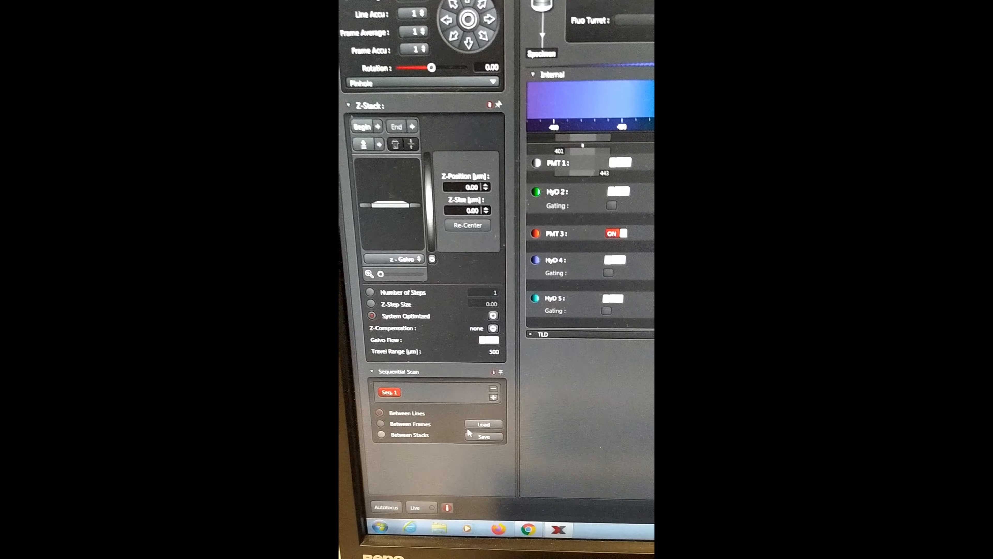
{"action": "left_click", "coordinate": [483, 424]}
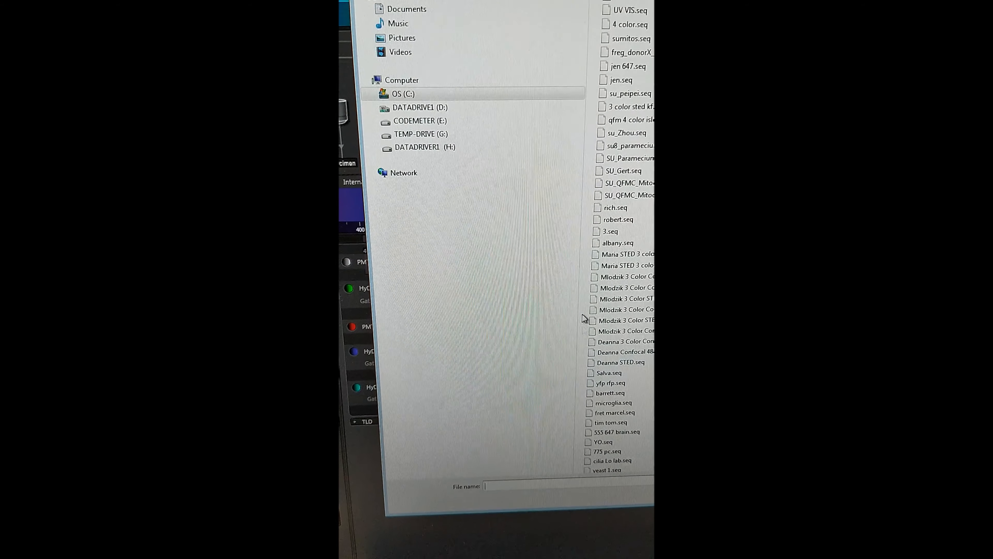
{"action": "left_click", "coordinate": [411, 166]}
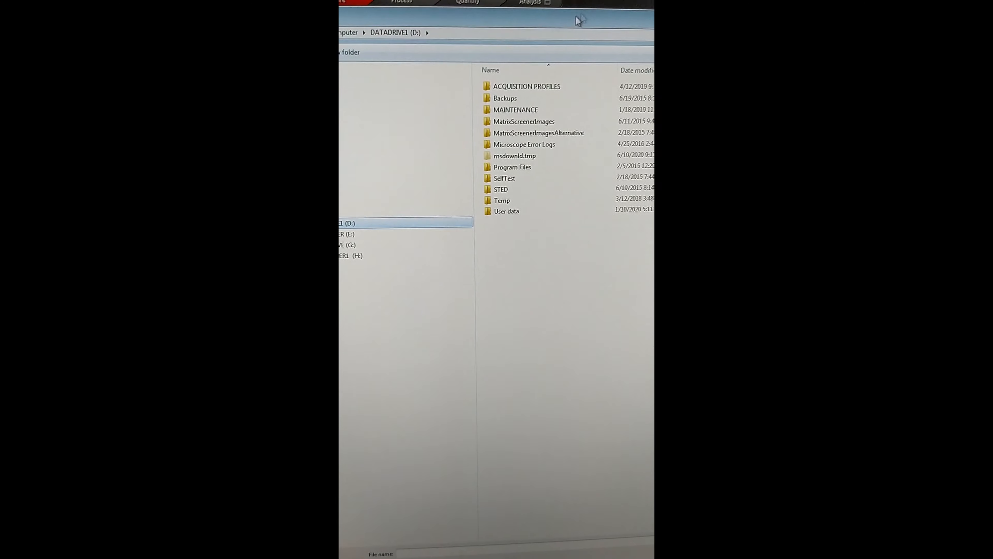
{"action": "double_click", "coordinate": [527, 87]}
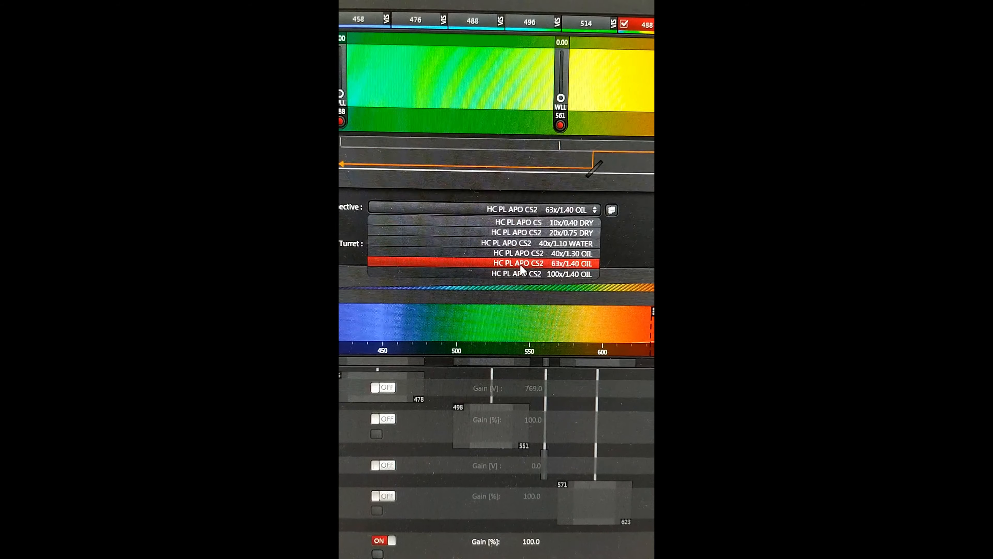
Step: Select the HC PL APO CS2 63x/1.40 OIL objective
{"action": "left_click", "coordinate": [520, 263]}
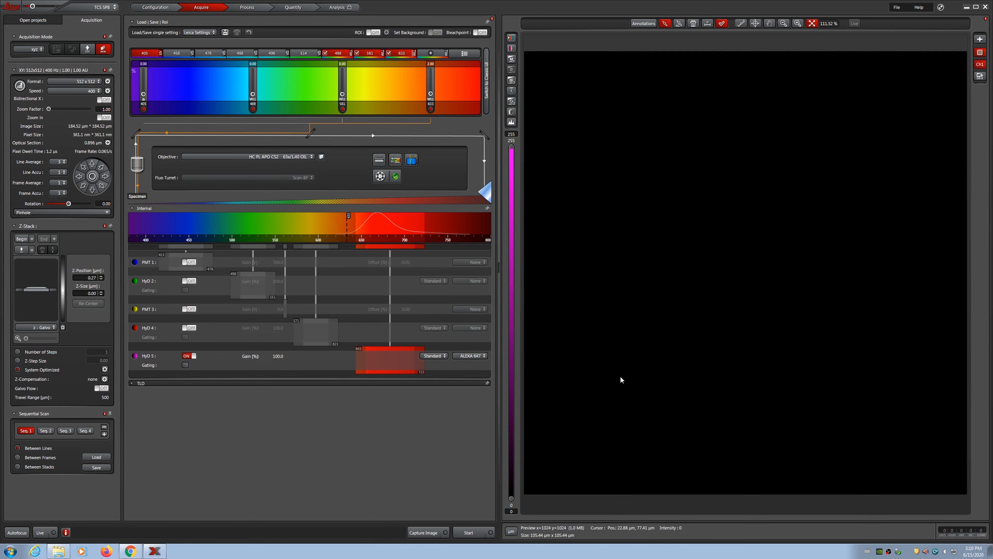
{"action": "mouse_move", "coordinate": [621, 379]}
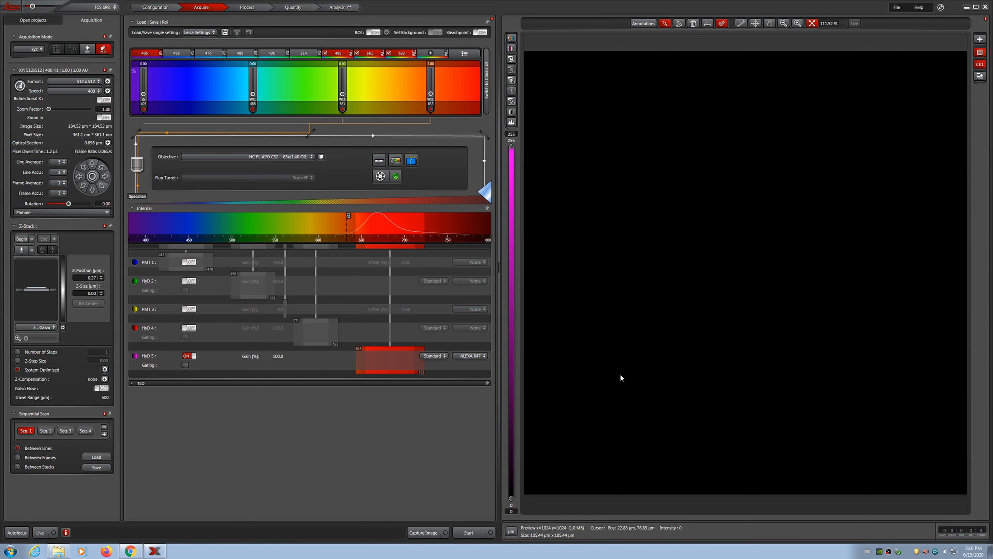
{"action": "mouse_move", "coordinate": [637, 353]}
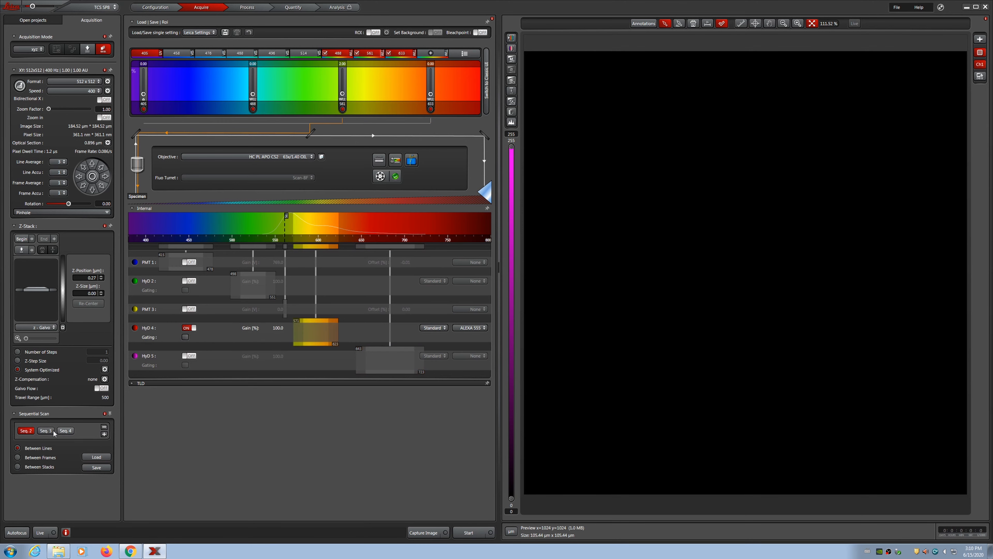
{"action": "mouse_move", "coordinate": [194, 443]}
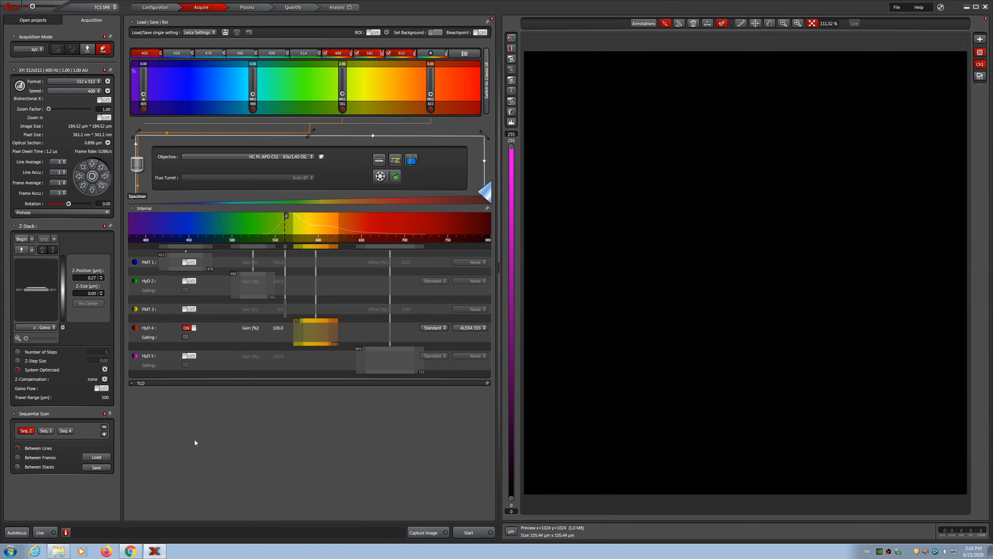
{"action": "mouse_move", "coordinate": [196, 445]}
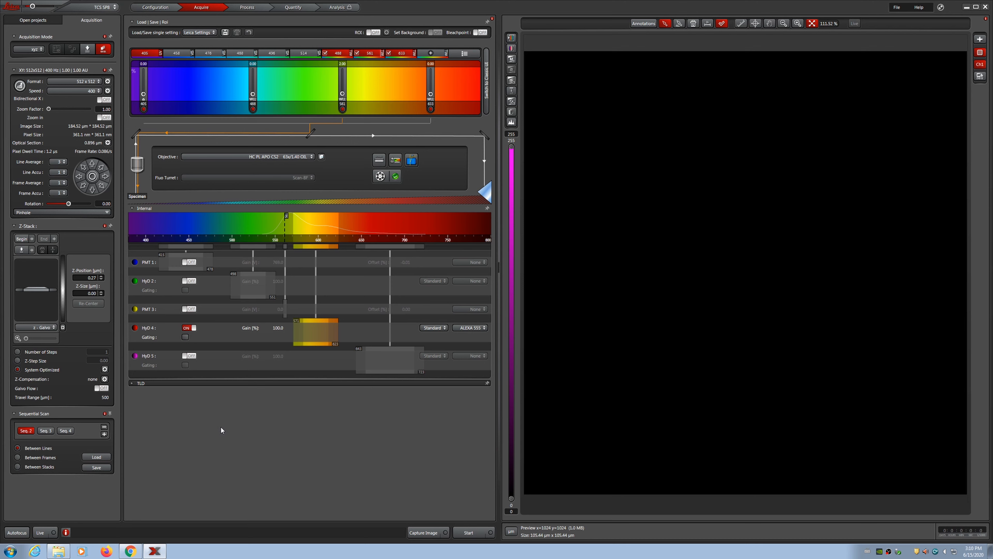
{"action": "mouse_move", "coordinate": [229, 426]}
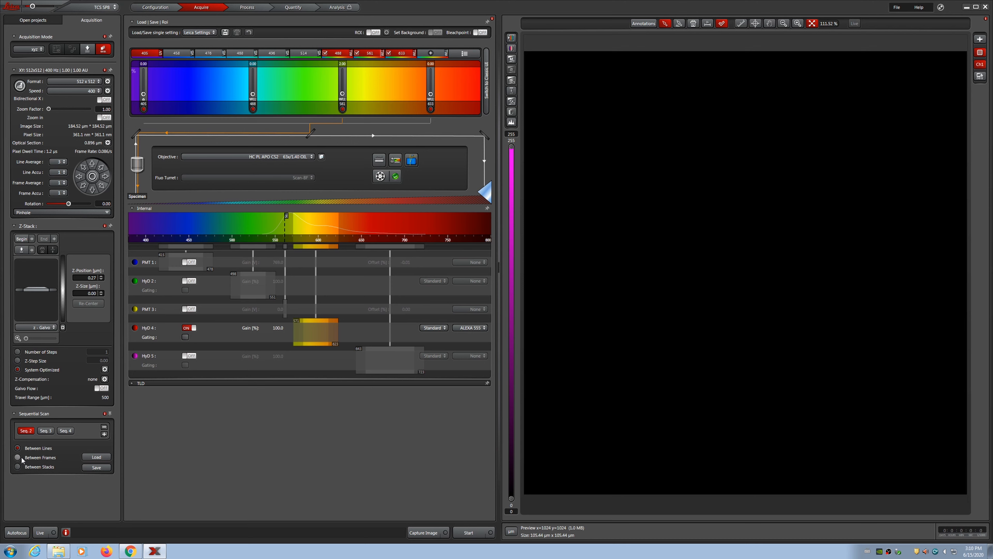
Step: Set sequential scanning to switch between frames
{"action": "left_click", "coordinate": [18, 458]}
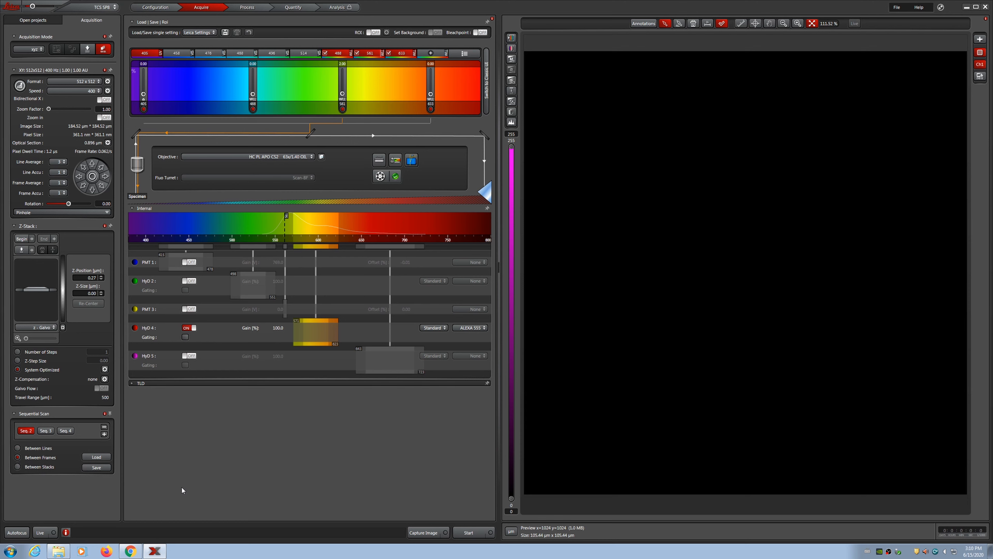
{"action": "mouse_move", "coordinate": [188, 482]}
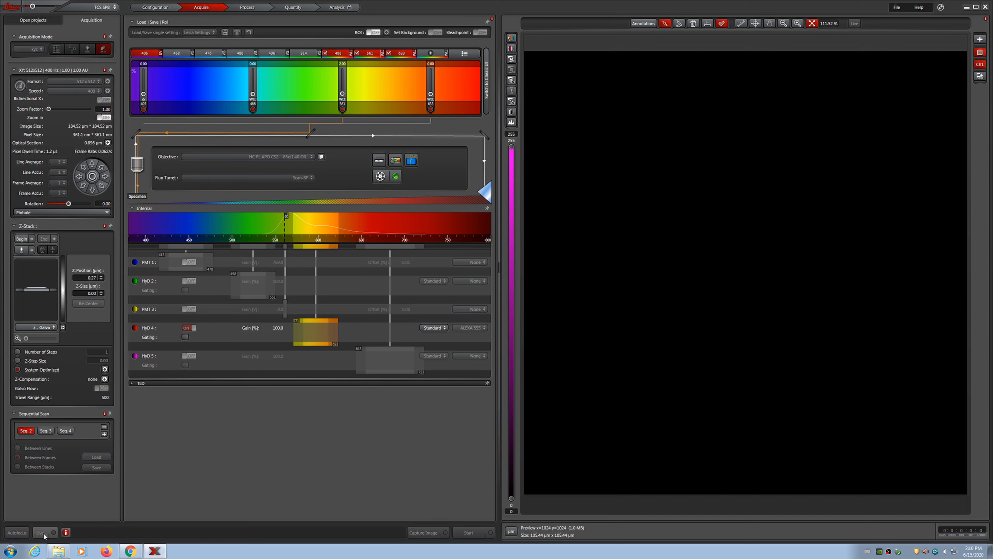
Step: Apply the over/under-exposure lookup table to the live mitochondria image
{"action": "left_click", "coordinate": [41, 532]}
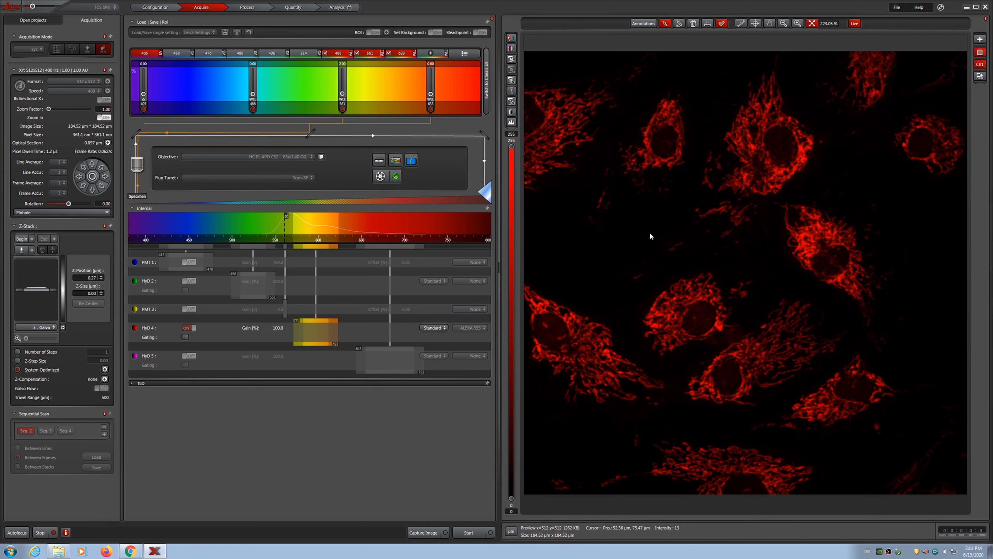
{"action": "mouse_move", "coordinate": [702, 218]}
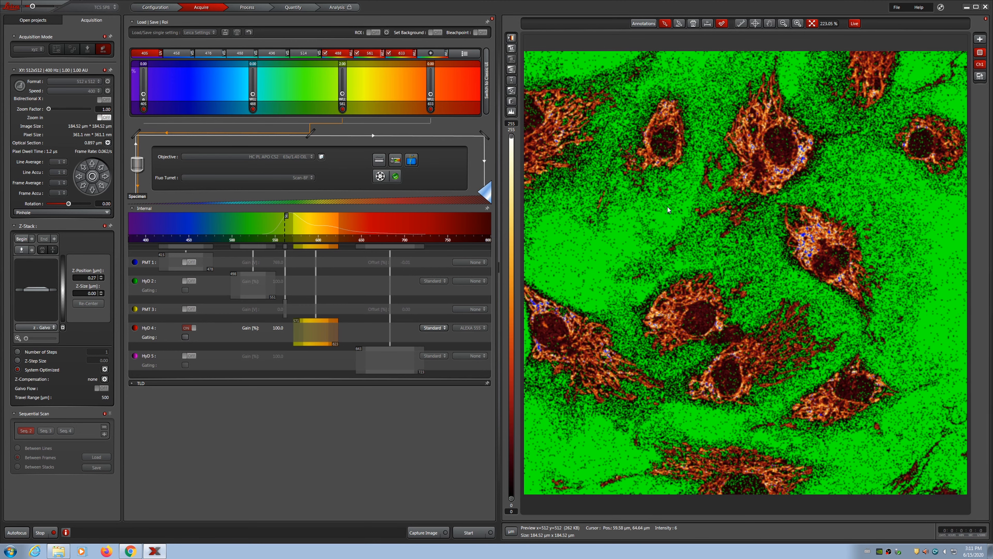
Step: Lower the HyD 4 (Alexa 555) detector gain from 100 to 77.7
{"action": "left_click", "coordinate": [512, 39]}
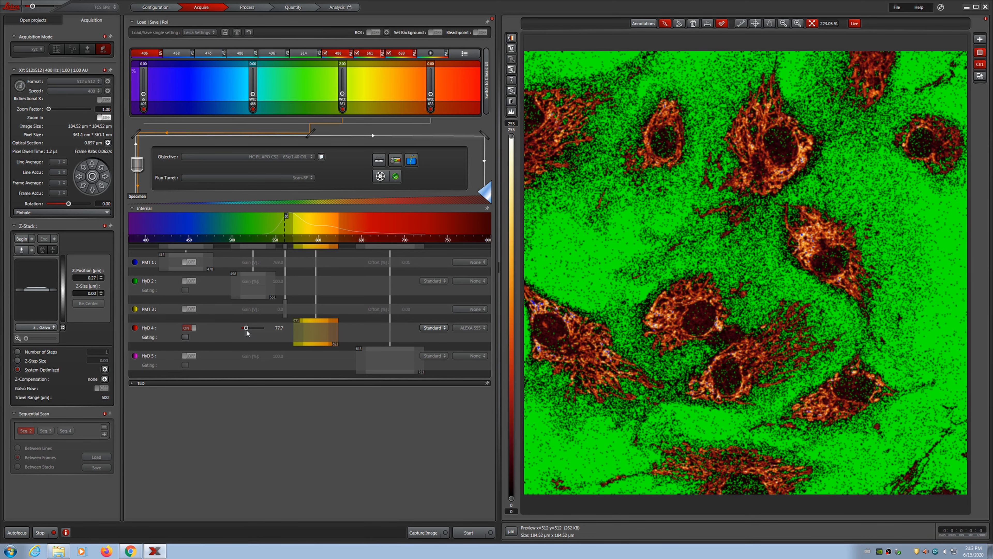
Step: Reduce the HyD 4 (Alexa 555) gain to 49.8 to remove saturation
{"action": "left_click_drag", "start_coordinate": [257, 327], "coordinate": [246, 328]}
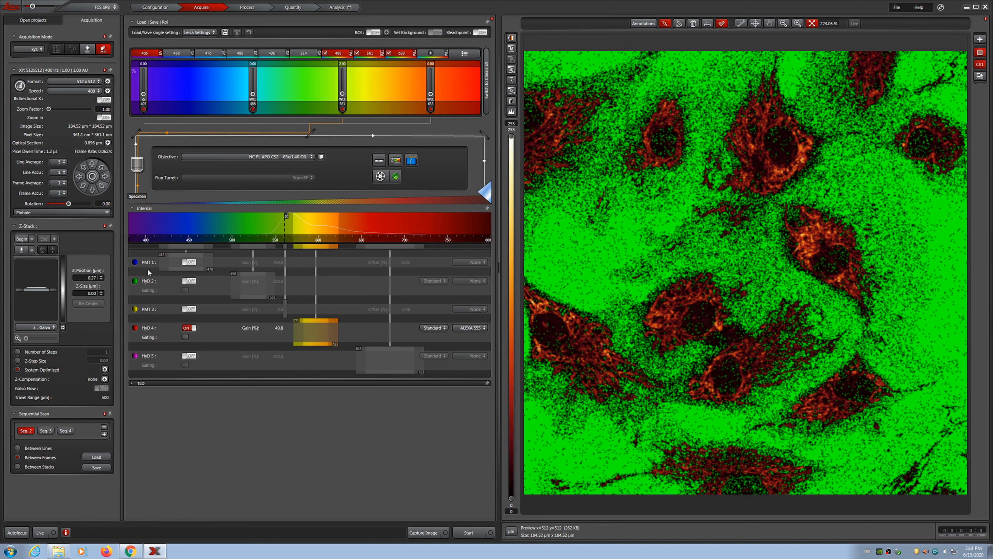
{"action": "mouse_move", "coordinate": [145, 276]}
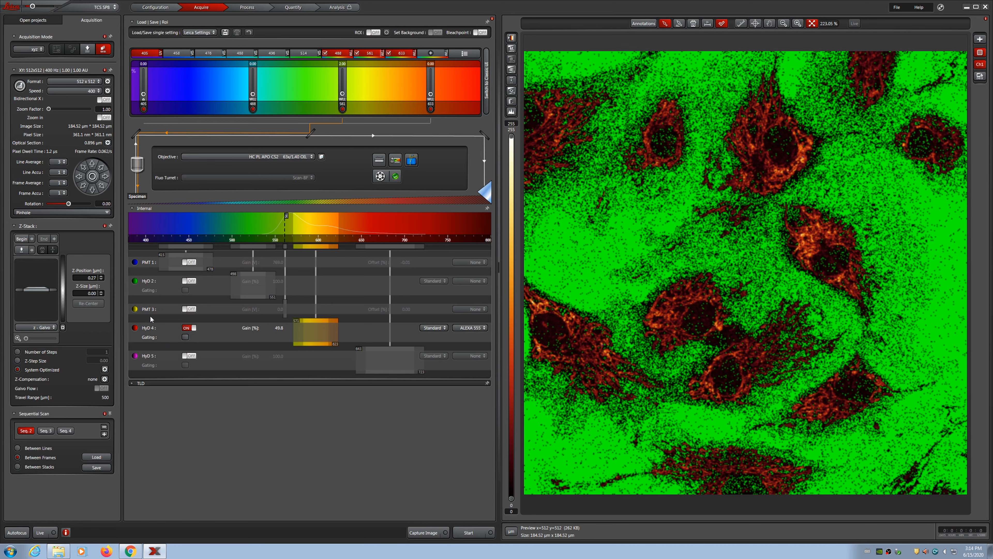
{"action": "mouse_move", "coordinate": [162, 331]}
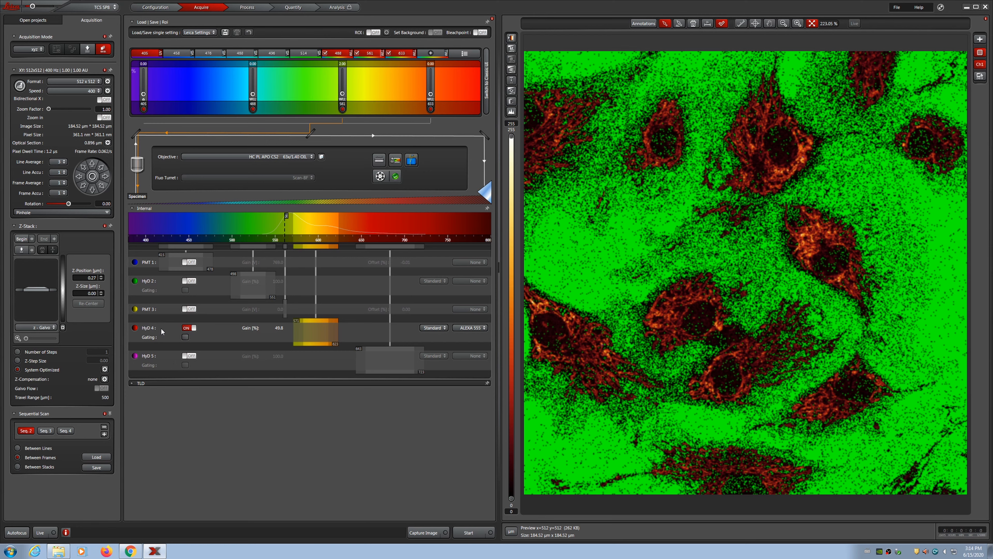
{"action": "mouse_move", "coordinate": [215, 329]}
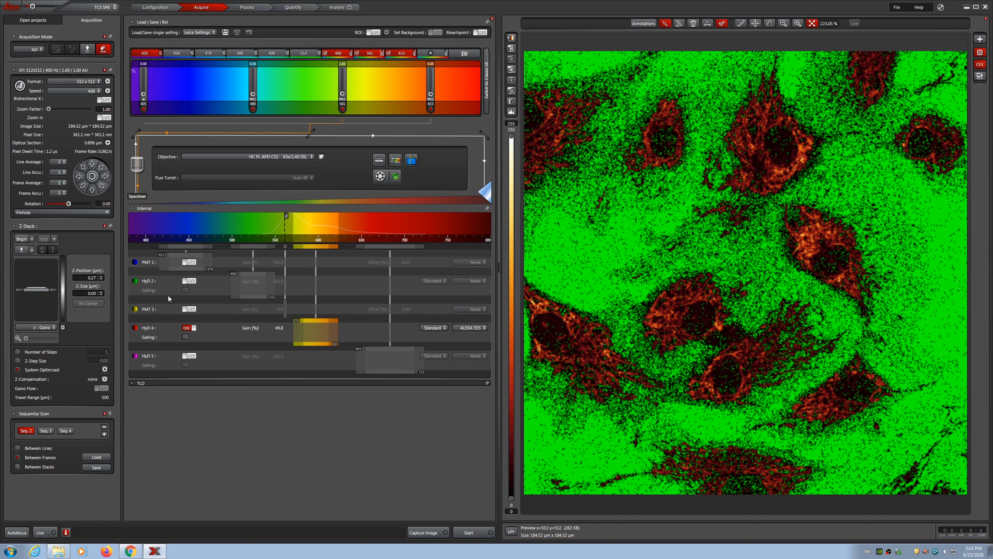
{"action": "mouse_move", "coordinate": [226, 431]}
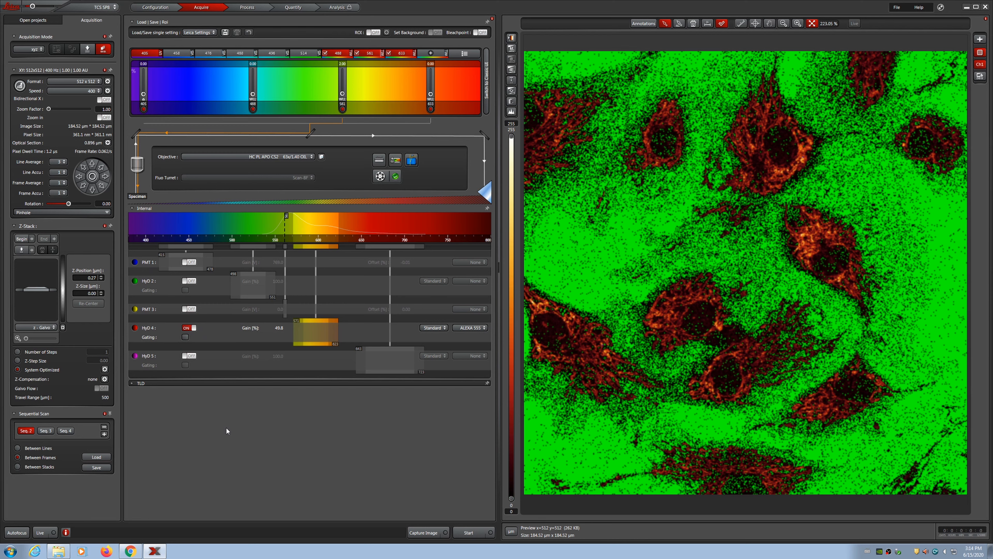
{"action": "mouse_move", "coordinate": [252, 348]}
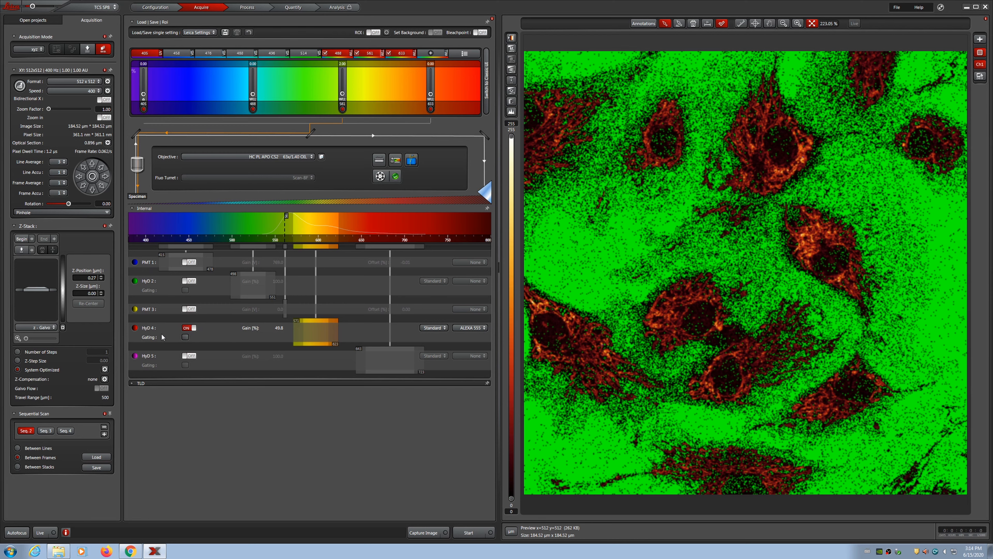
{"action": "mouse_move", "coordinate": [183, 347]}
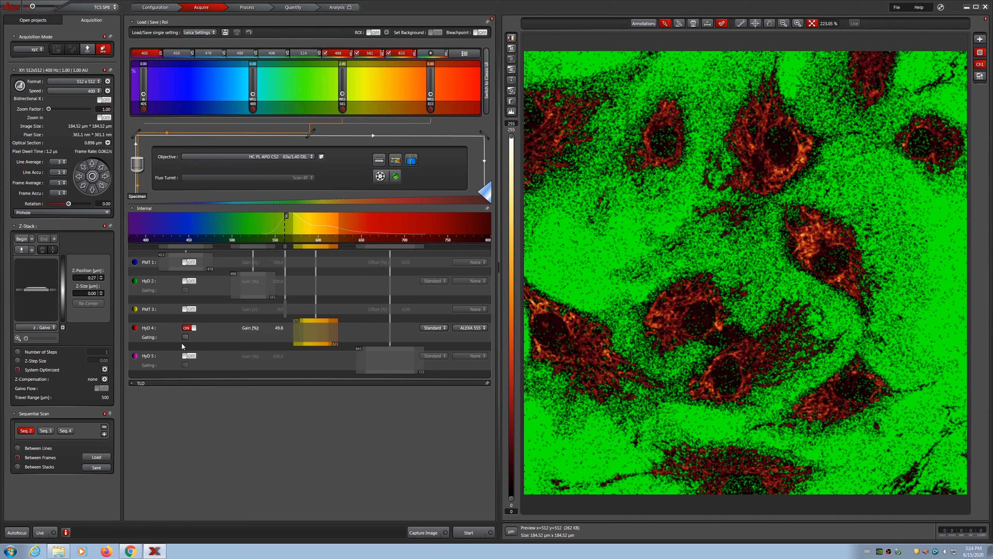
{"action": "mouse_move", "coordinate": [155, 329]}
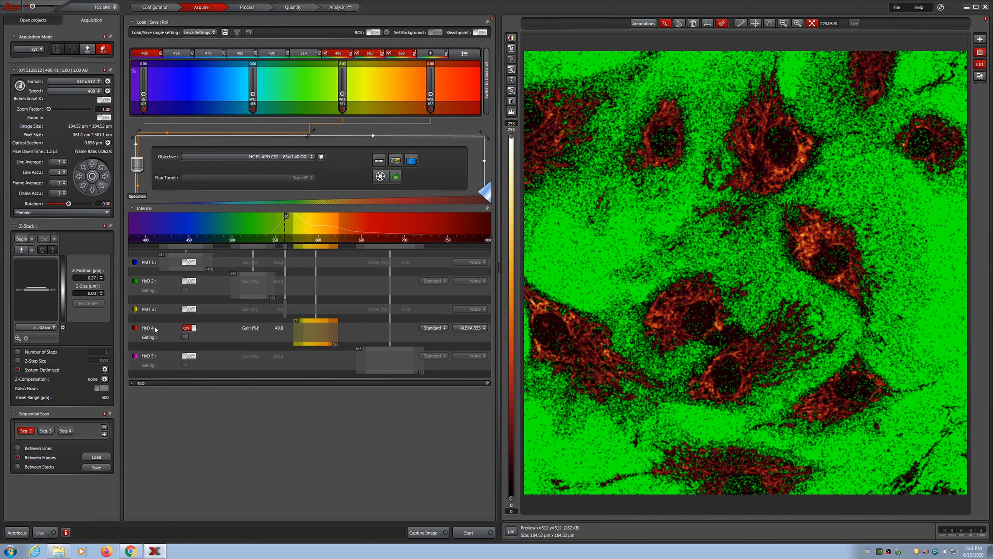
{"action": "mouse_move", "coordinate": [249, 332]}
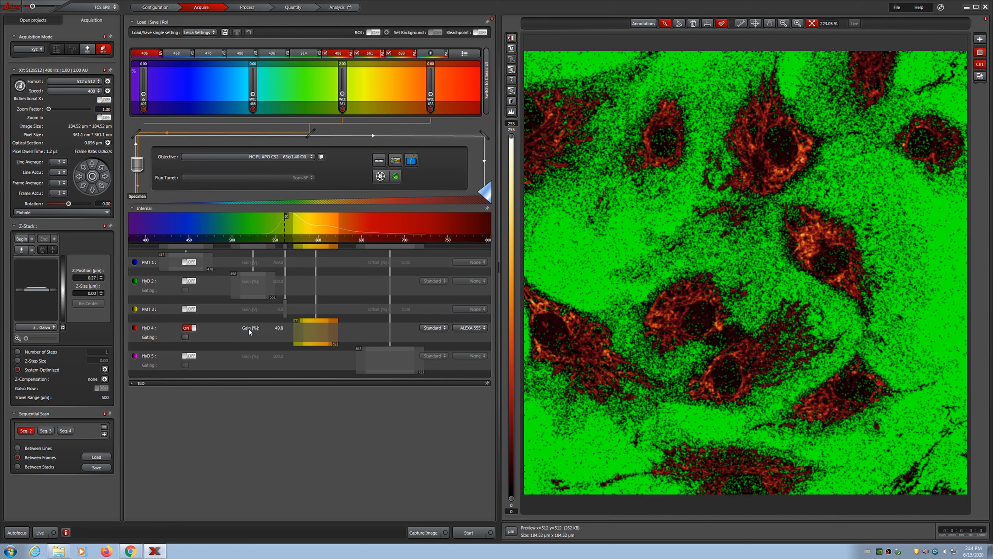
{"action": "mouse_move", "coordinate": [151, 334]}
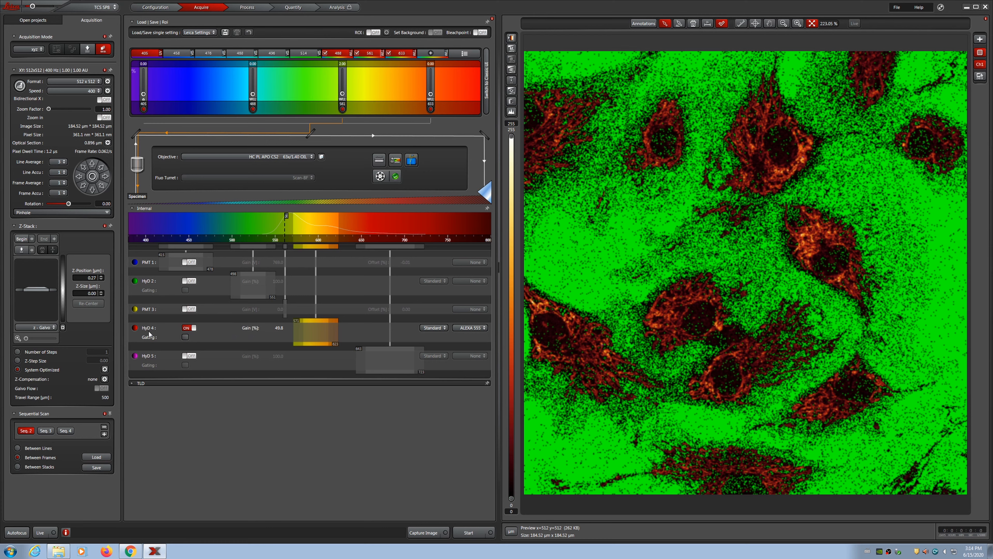
{"action": "mouse_move", "coordinate": [334, 99]}
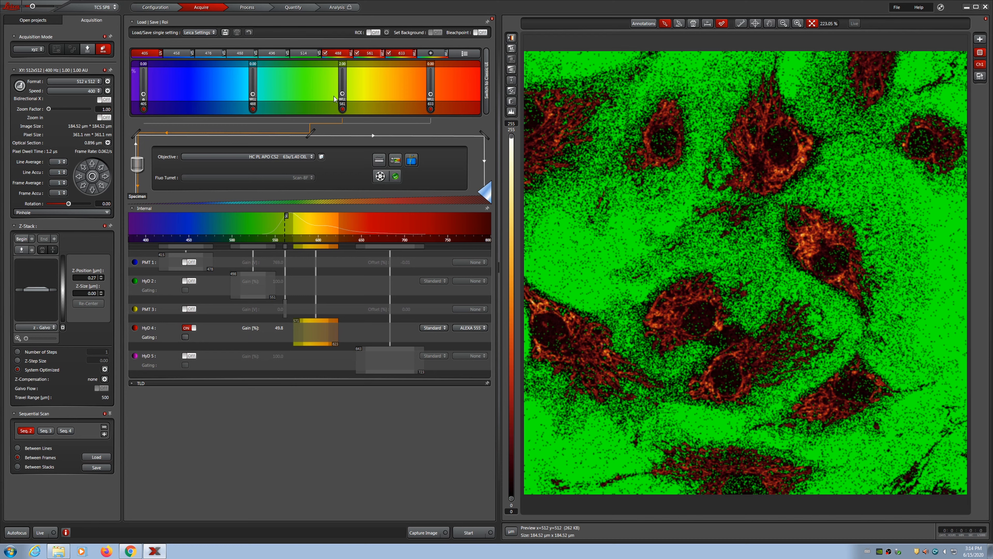
{"action": "mouse_move", "coordinate": [264, 283]}
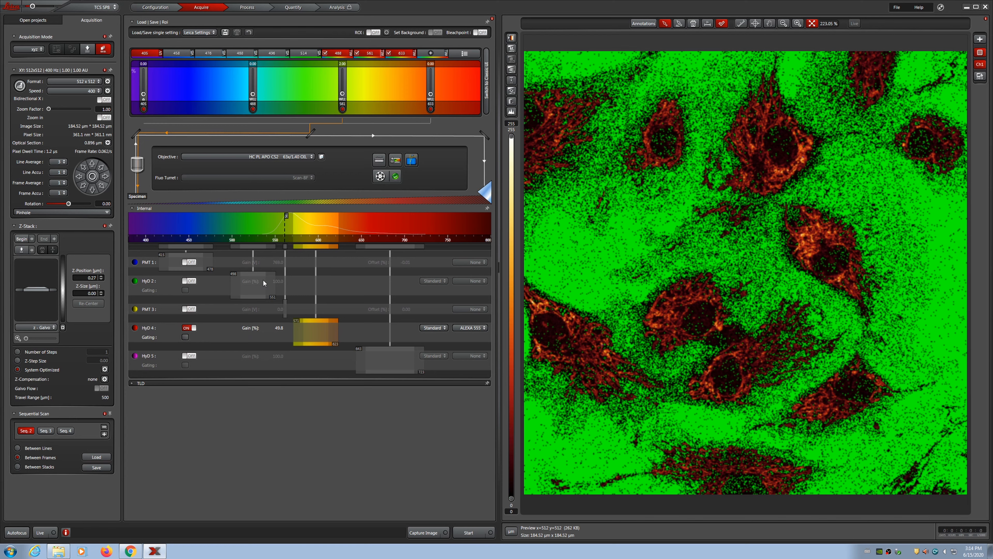
{"action": "mouse_move", "coordinate": [223, 427]}
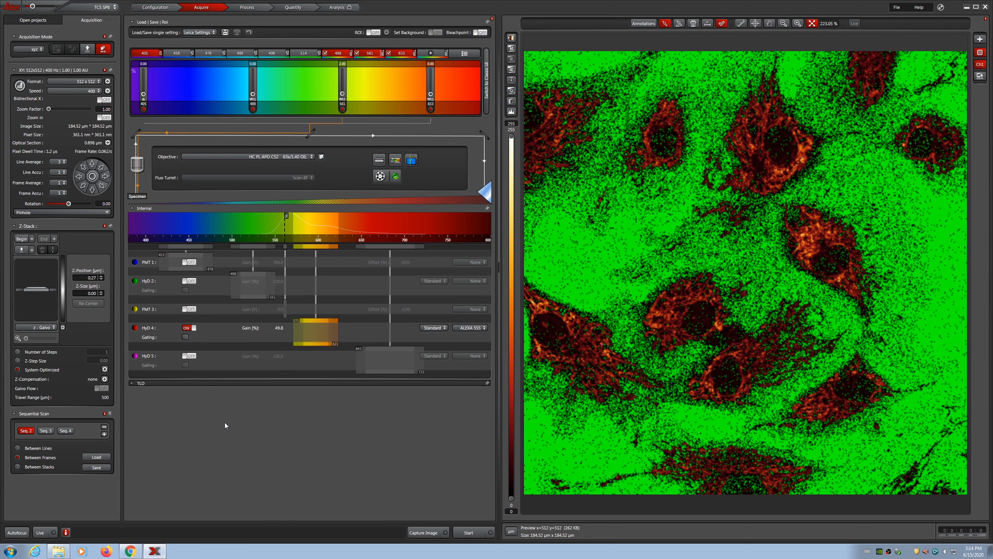
{"action": "mouse_move", "coordinate": [227, 428]}
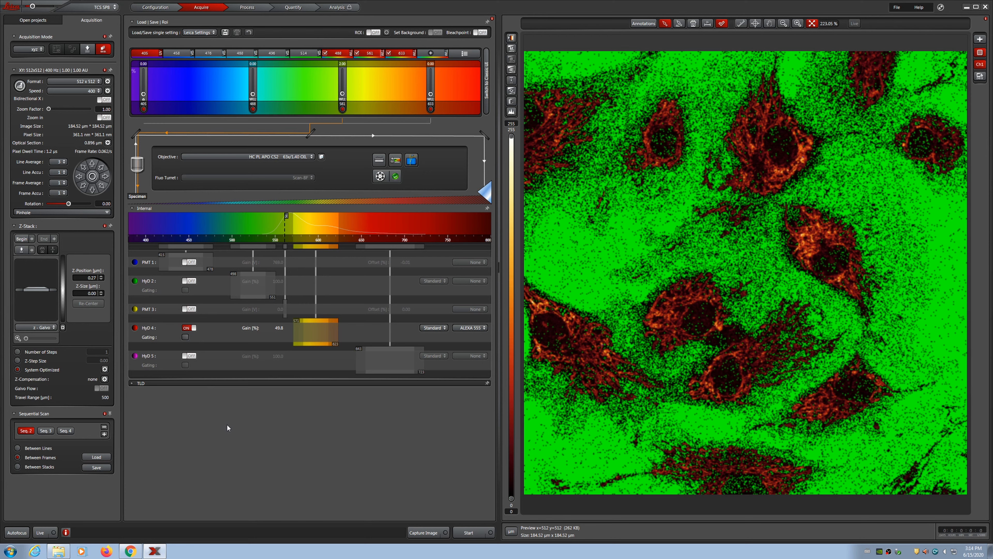
{"action": "mouse_move", "coordinate": [243, 420]}
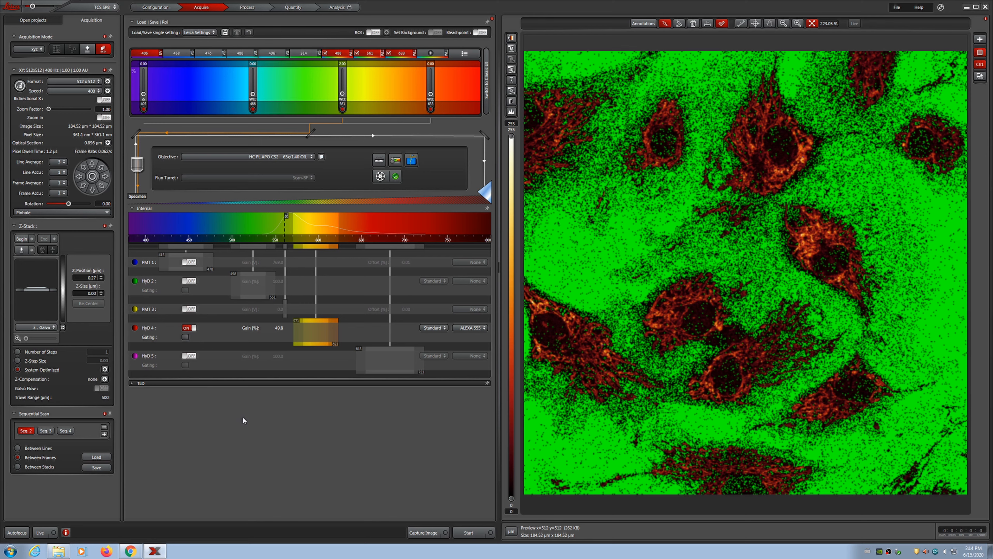
{"action": "mouse_move", "coordinate": [249, 423]}
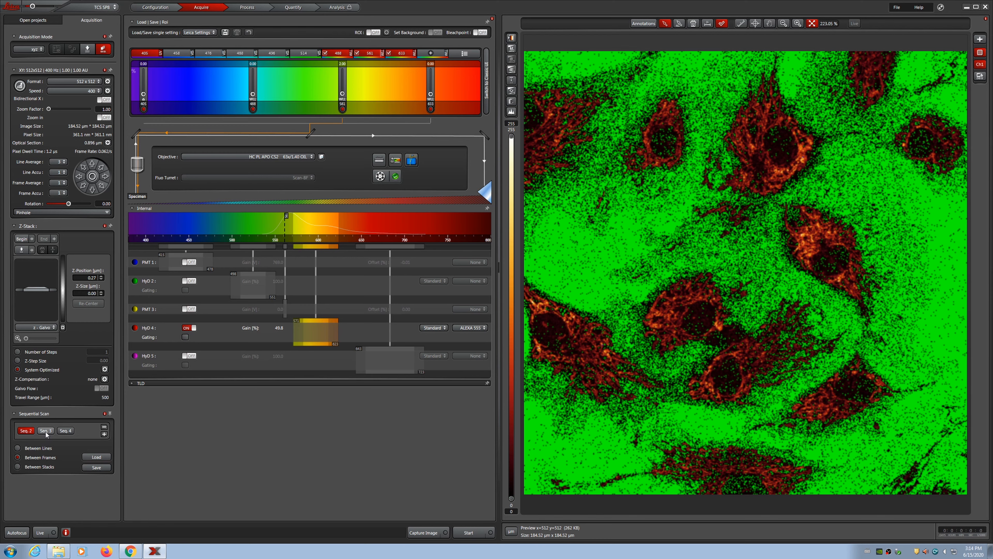
Step: Switch to the Seq. 3 setting showing HyD 2 / Alexa 488 at gain 100
{"action": "left_click", "coordinate": [45, 430]}
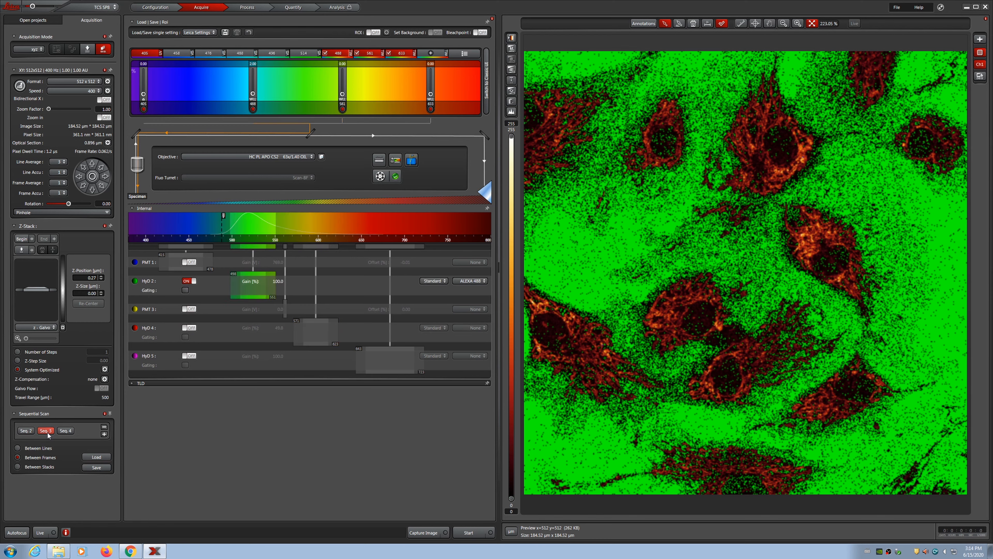
Step: Set the HyD 2 gain for Seq. 3 (Alexa 488) to 60.0
{"action": "left_click", "coordinate": [467, 532]}
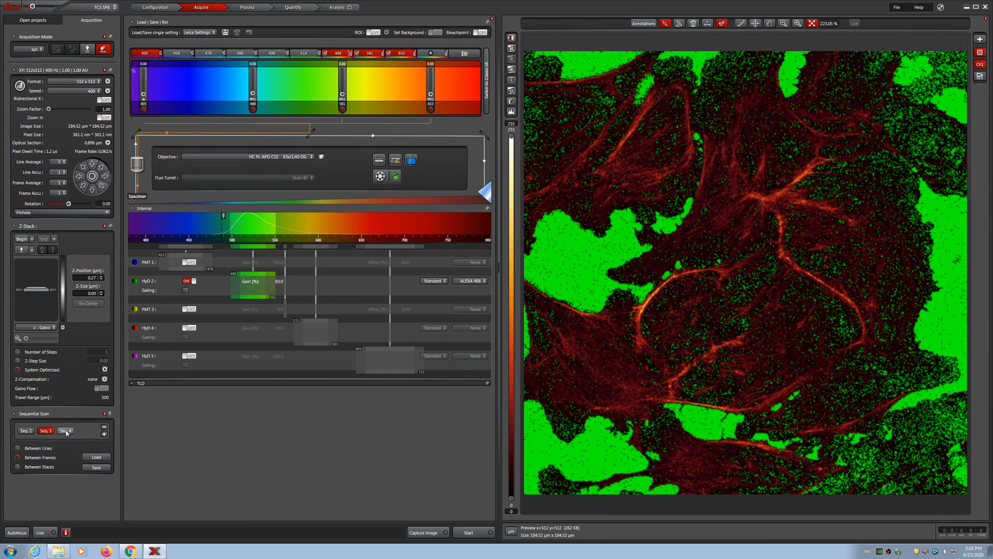
Step: Switch to Seq. 4, go live and lower the DAPI PMT 1 gain to 744.5
{"action": "left_click", "coordinate": [66, 430]}
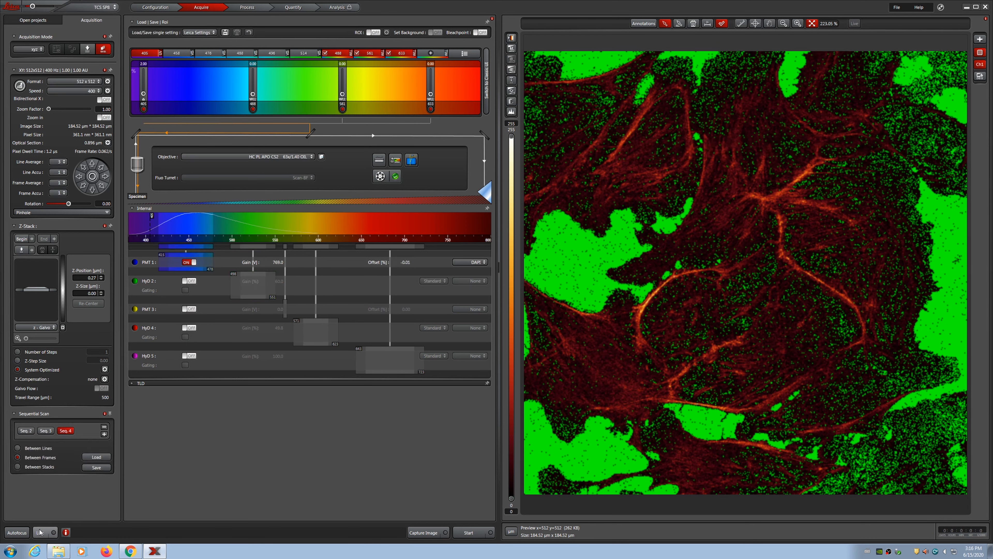
{"action": "left_click", "coordinate": [467, 532]}
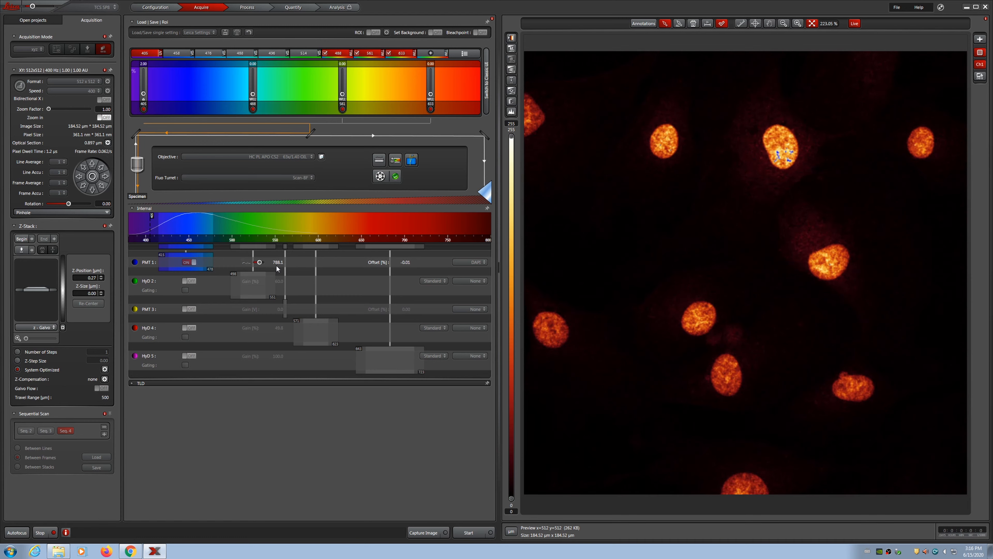
{"action": "left_click_drag", "start_coordinate": [259, 262], "coordinate": [254, 261]}
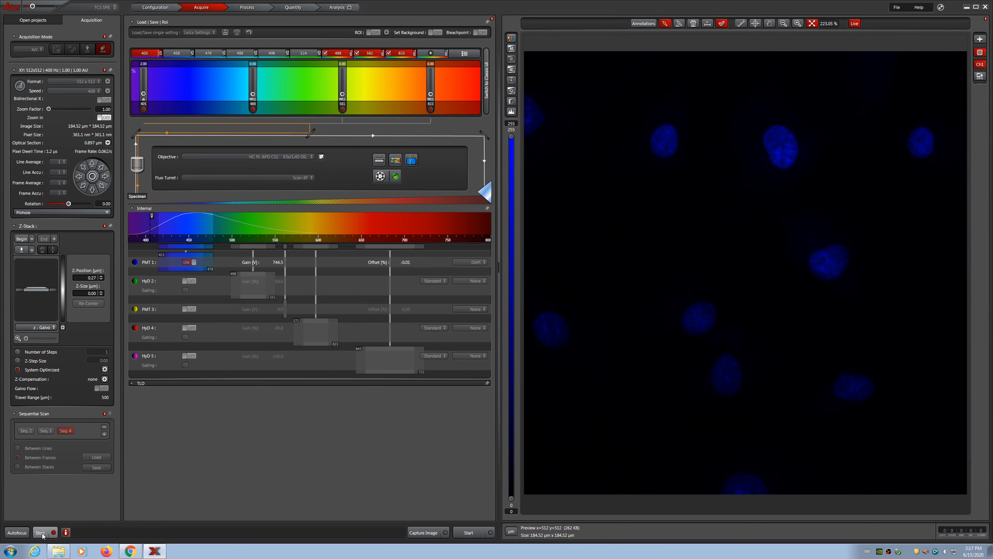
{"action": "left_click", "coordinate": [42, 532]}
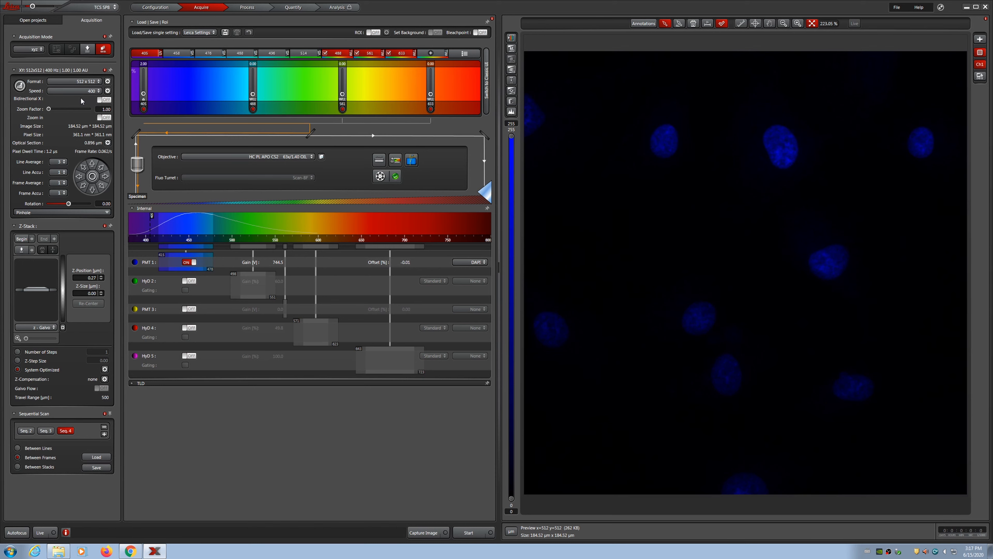
{"action": "mouse_move", "coordinate": [73, 160]}
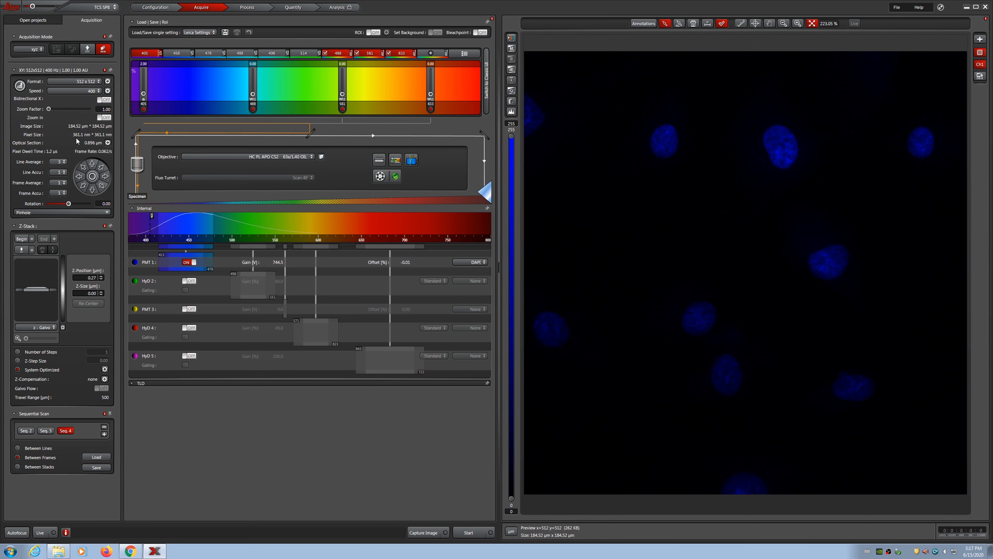
{"action": "mouse_move", "coordinate": [78, 142]}
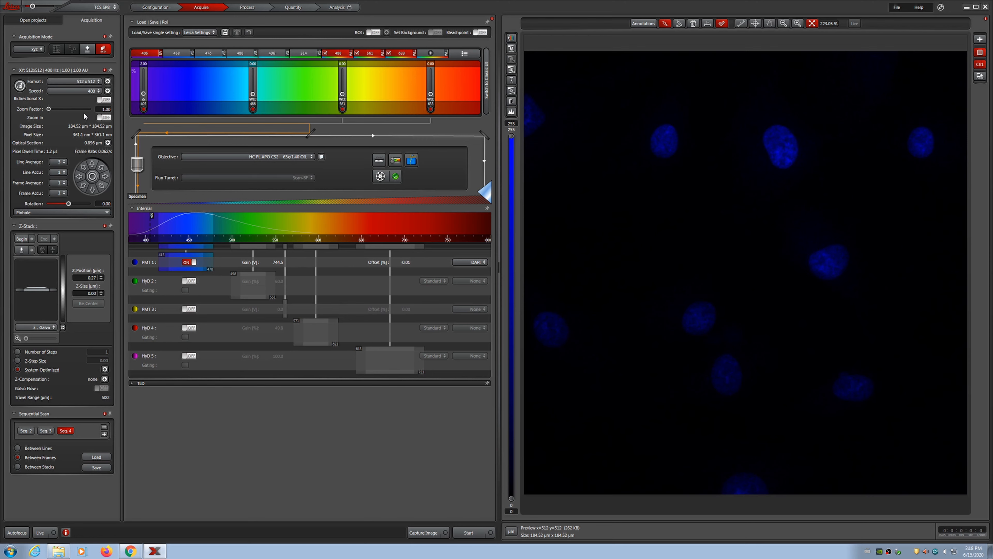
{"action": "mouse_move", "coordinate": [87, 118]}
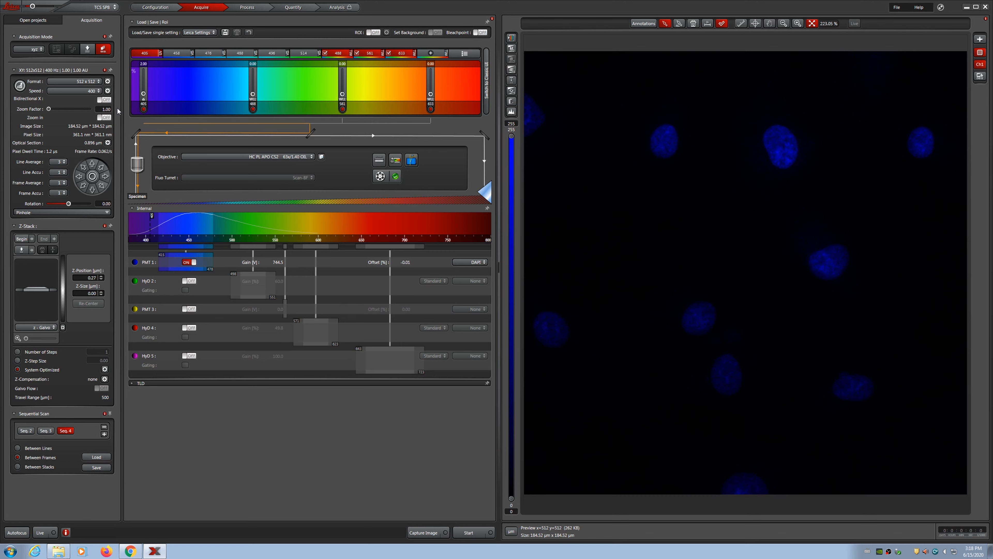
{"action": "mouse_move", "coordinate": [138, 137]}
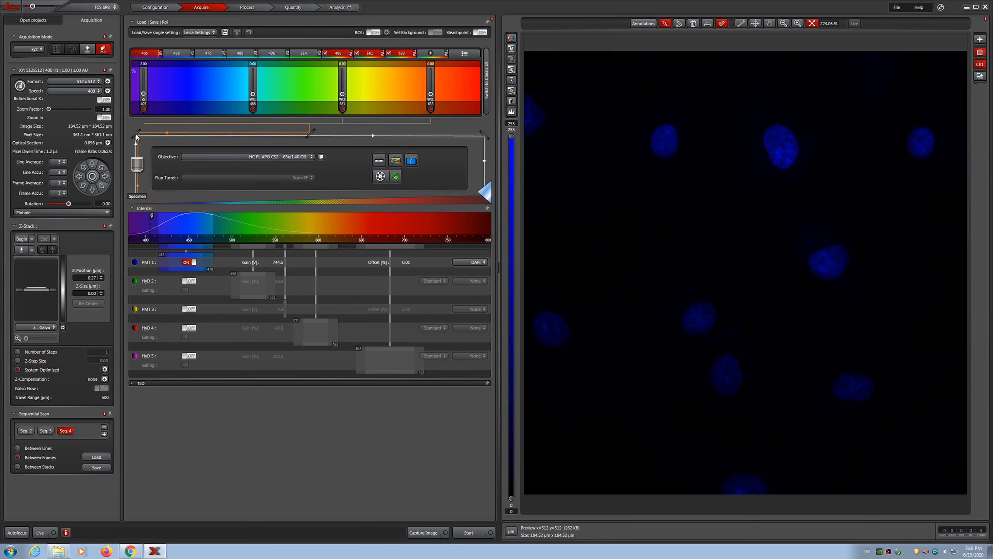
{"action": "mouse_move", "coordinate": [145, 141]}
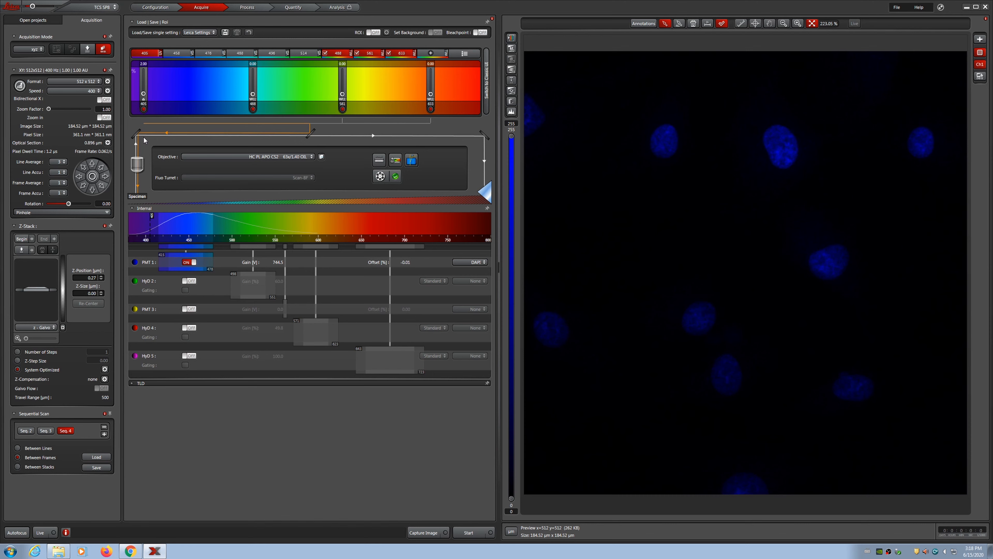
{"action": "mouse_move", "coordinate": [150, 131]}
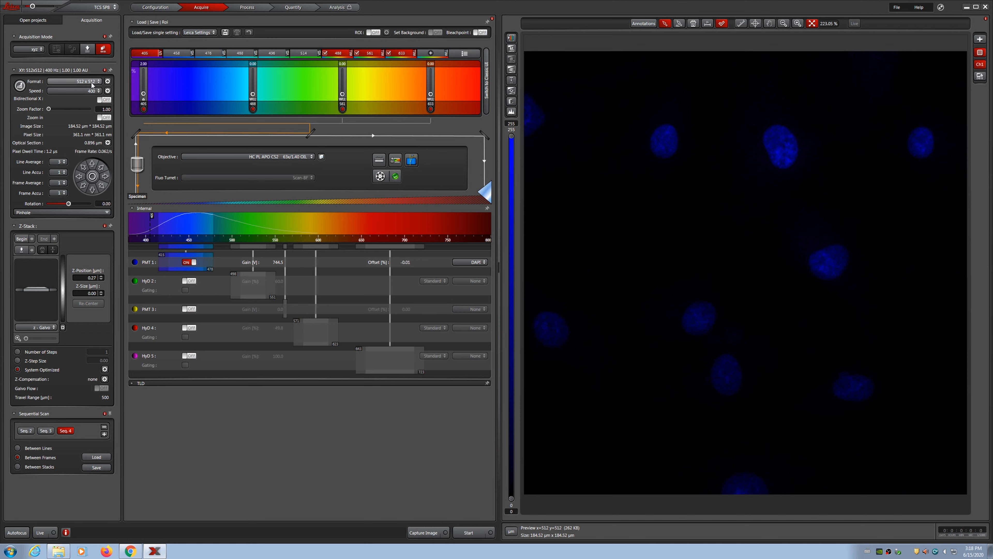
{"action": "mouse_move", "coordinate": [94, 87]}
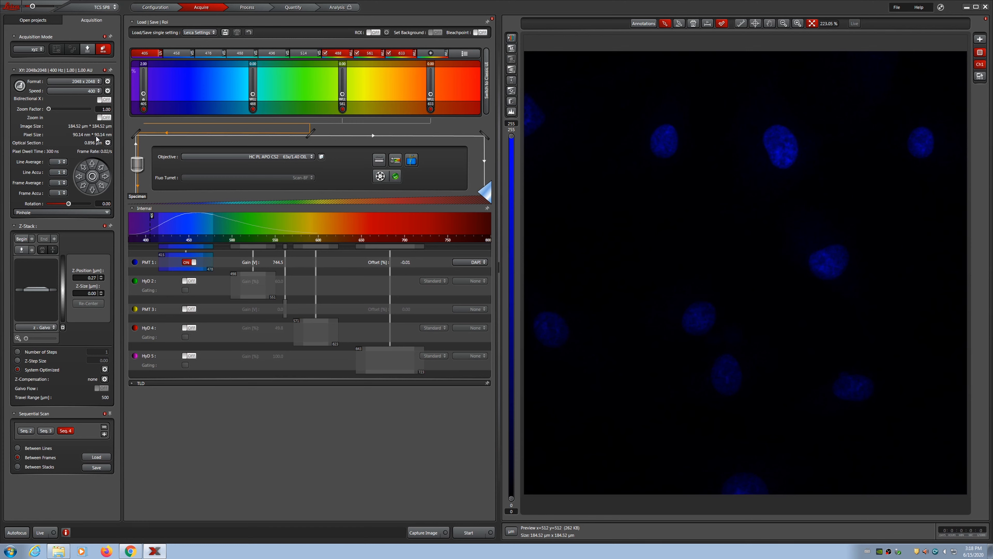
{"action": "mouse_move", "coordinate": [76, 138]}
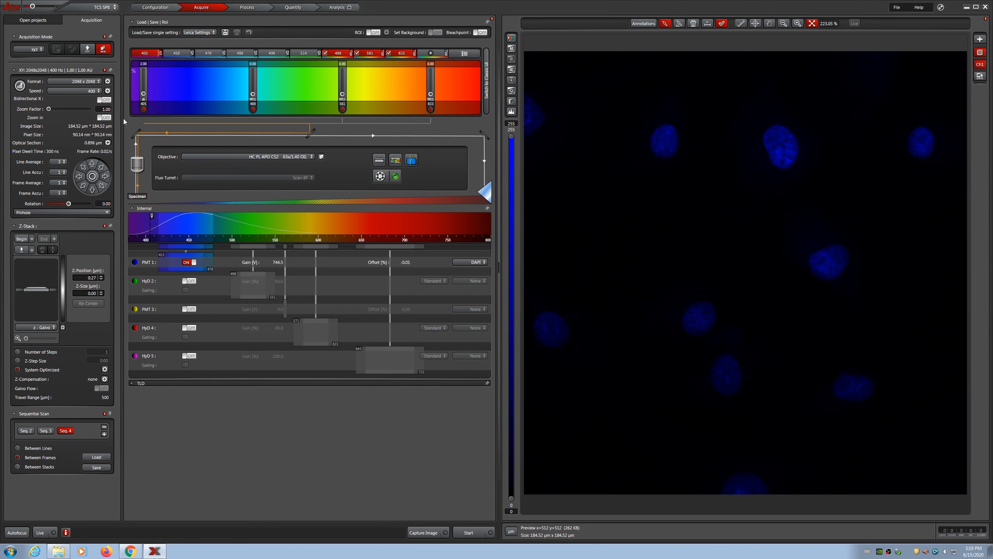
{"action": "mouse_move", "coordinate": [128, 127]}
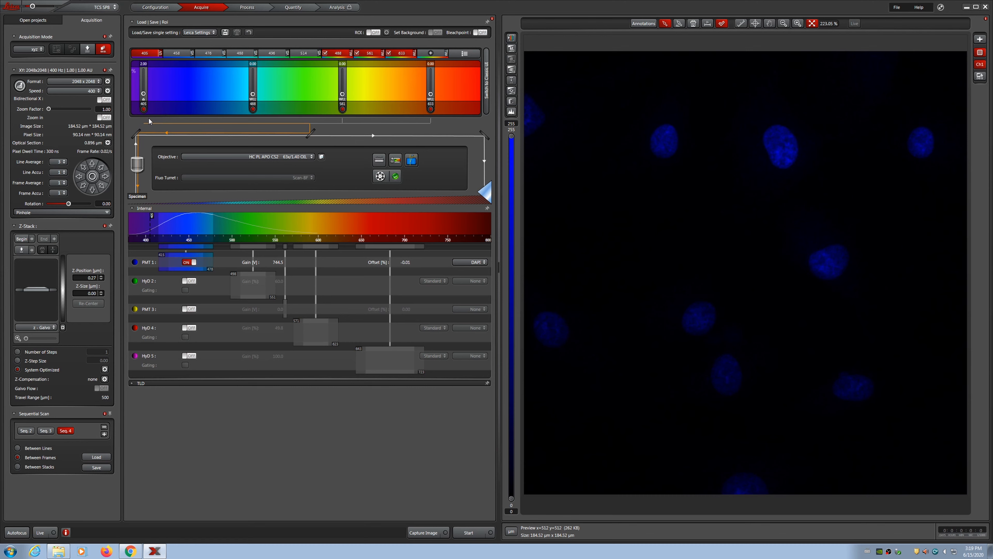
{"action": "mouse_move", "coordinate": [91, 149]}
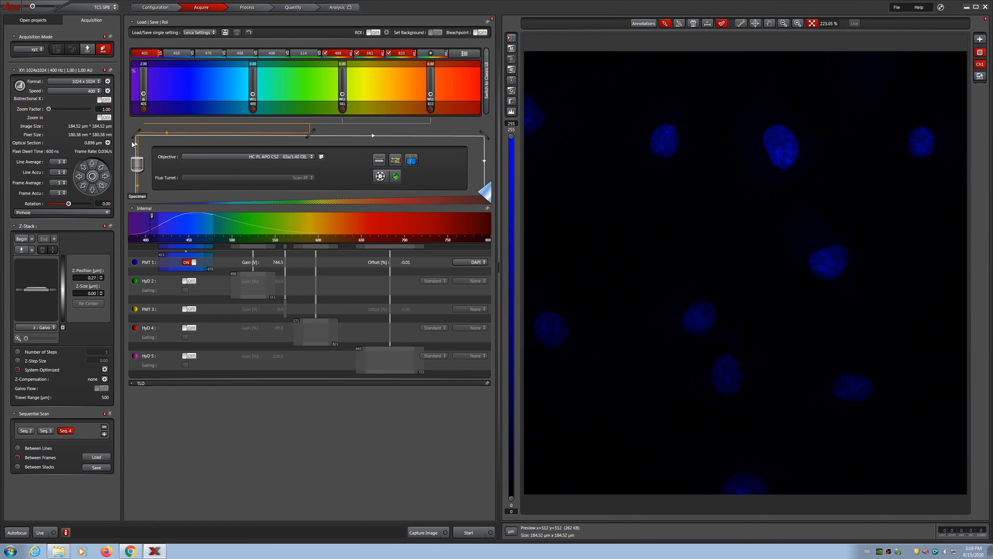
{"action": "mouse_move", "coordinate": [133, 144]}
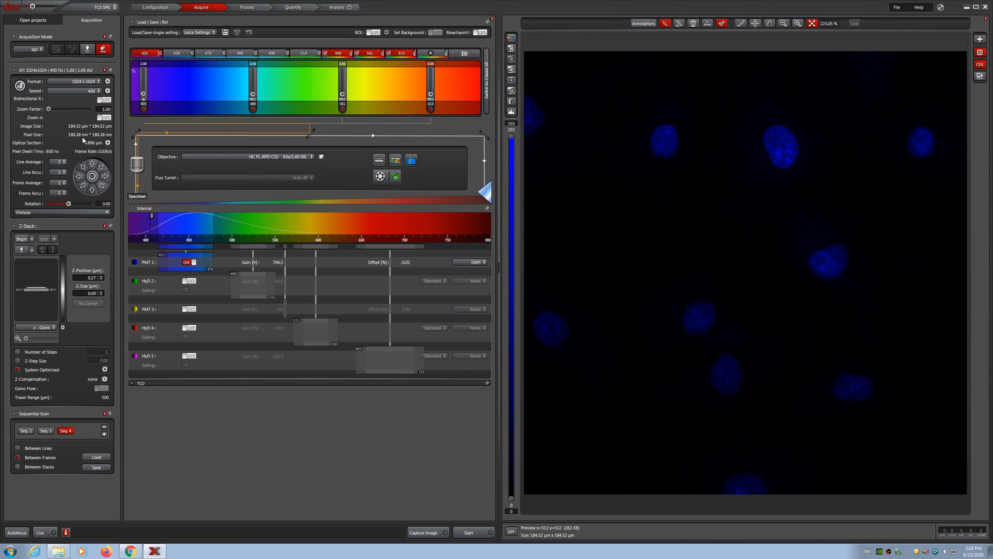
{"action": "mouse_move", "coordinate": [83, 141]}
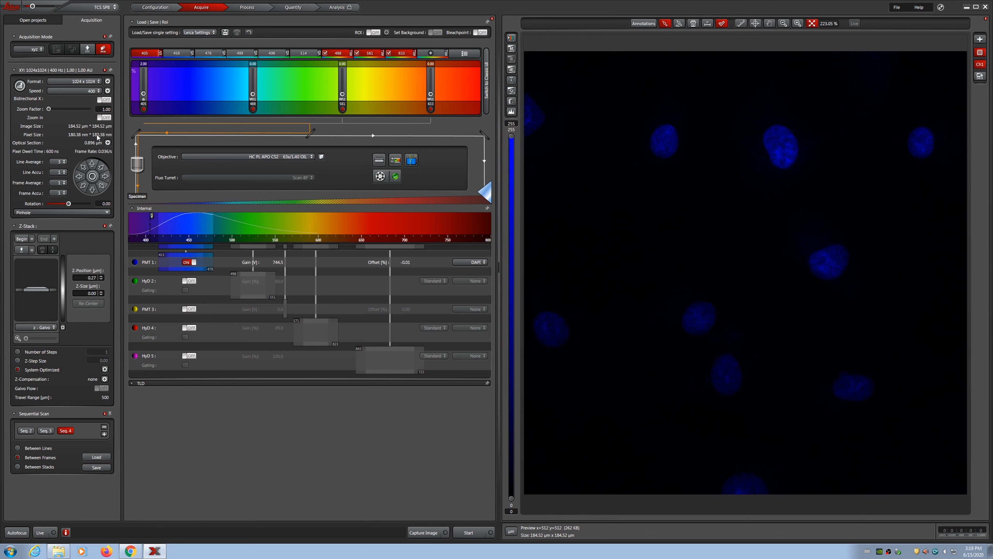
{"action": "mouse_move", "coordinate": [98, 136]}
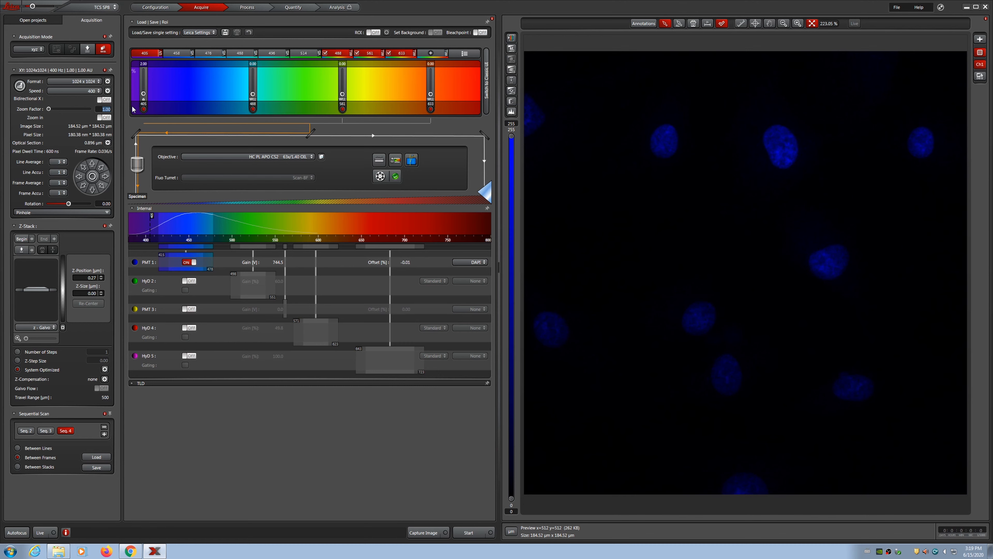
Step: Set the zoom factor to 1.50, then raise it to 1.75 for a ~105 µm field
{"action": "type", "text": "1.50"}
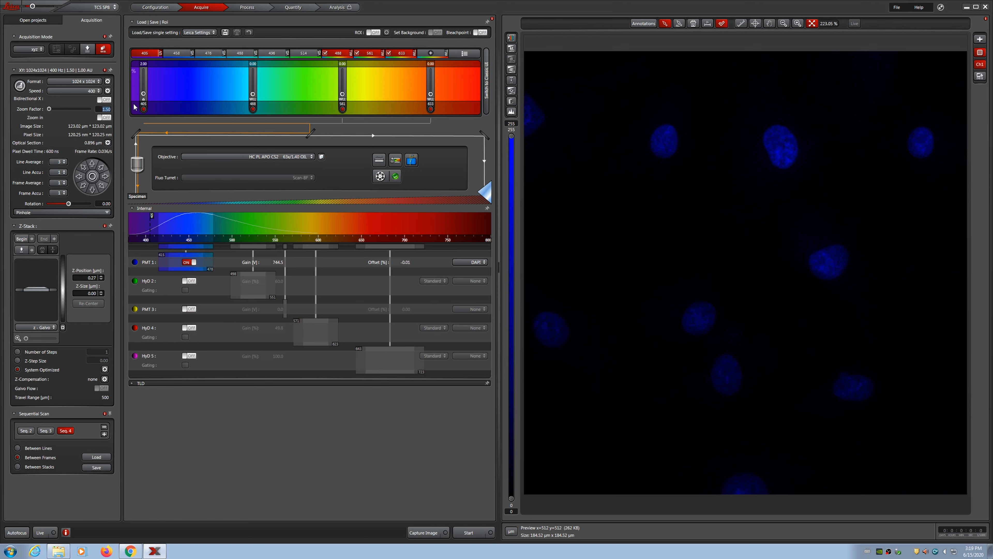
{"action": "left_click", "coordinate": [105, 117]}
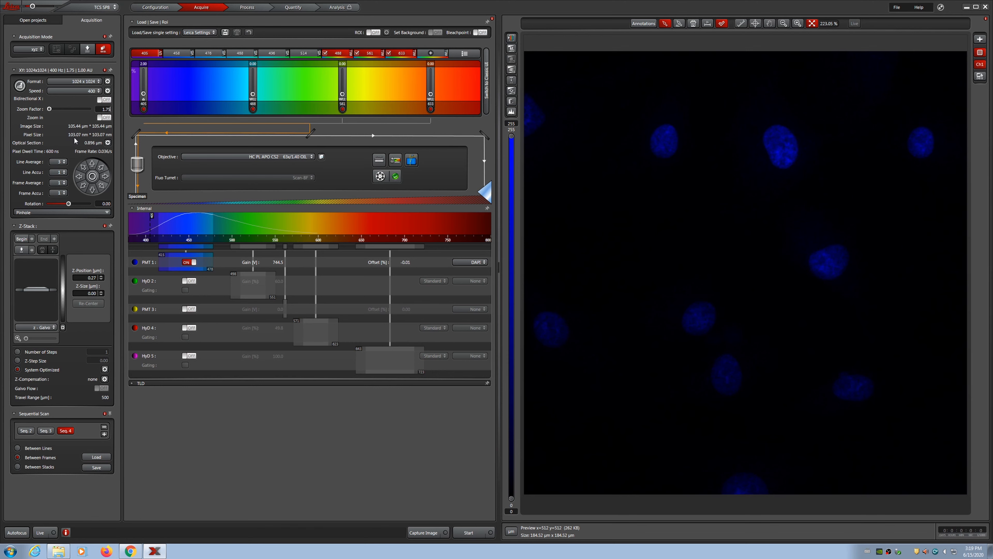
{"action": "mouse_move", "coordinate": [75, 140]}
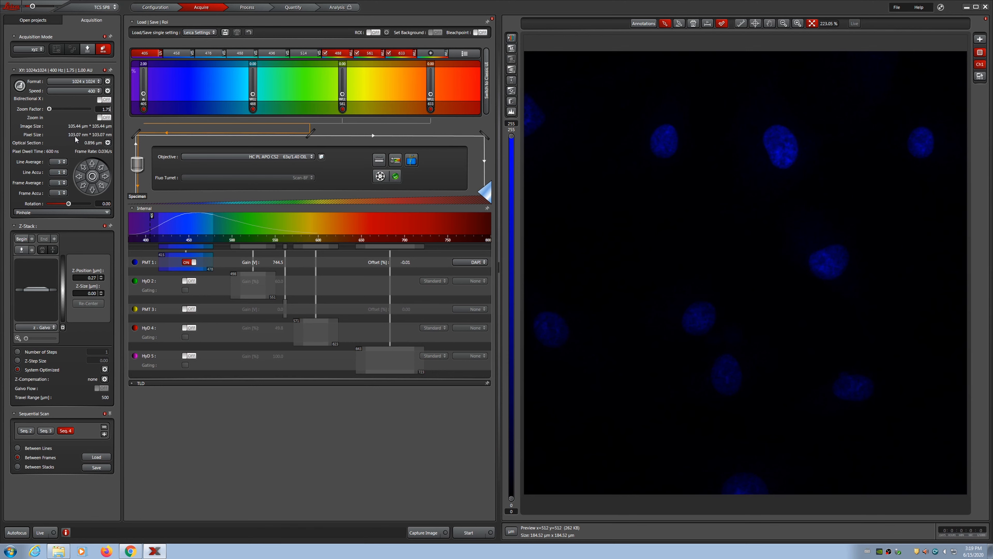
{"action": "mouse_move", "coordinate": [118, 129]}
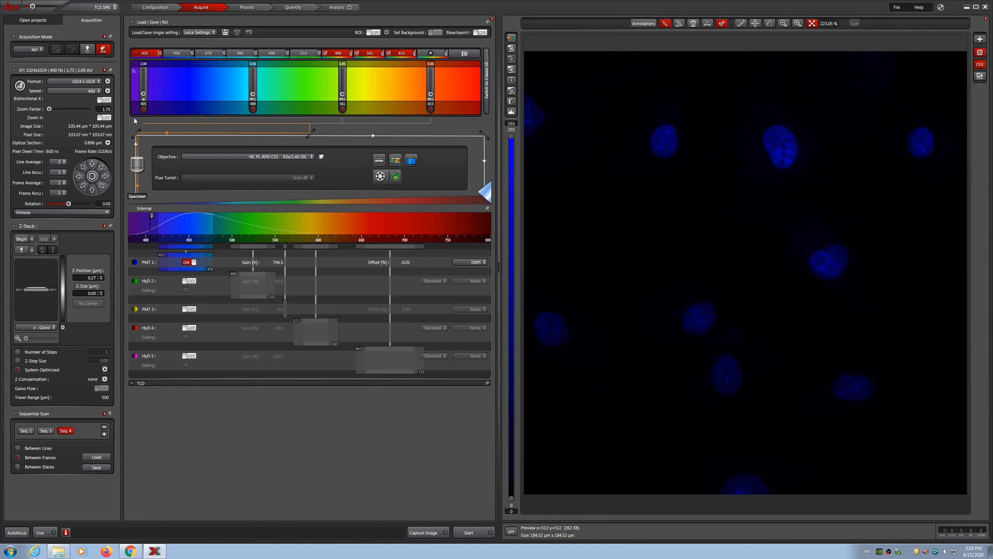
{"action": "mouse_move", "coordinate": [231, 119]}
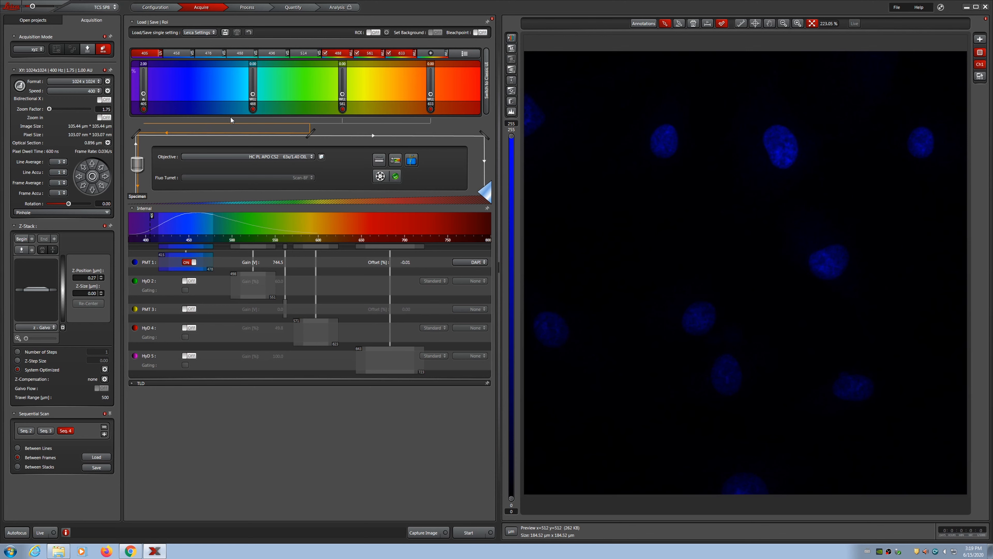
{"action": "mouse_move", "coordinate": [551, 169]}
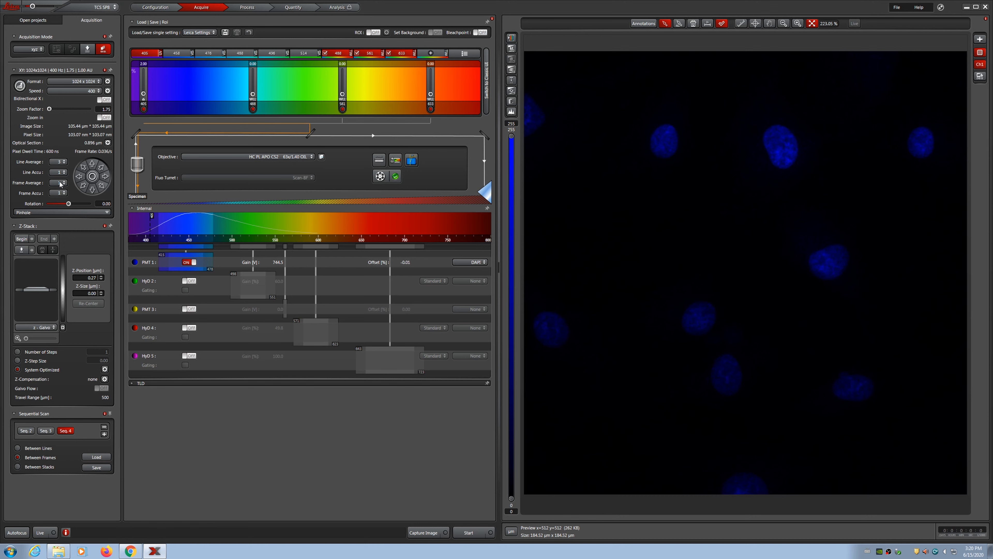
{"action": "mouse_move", "coordinate": [256, 471]}
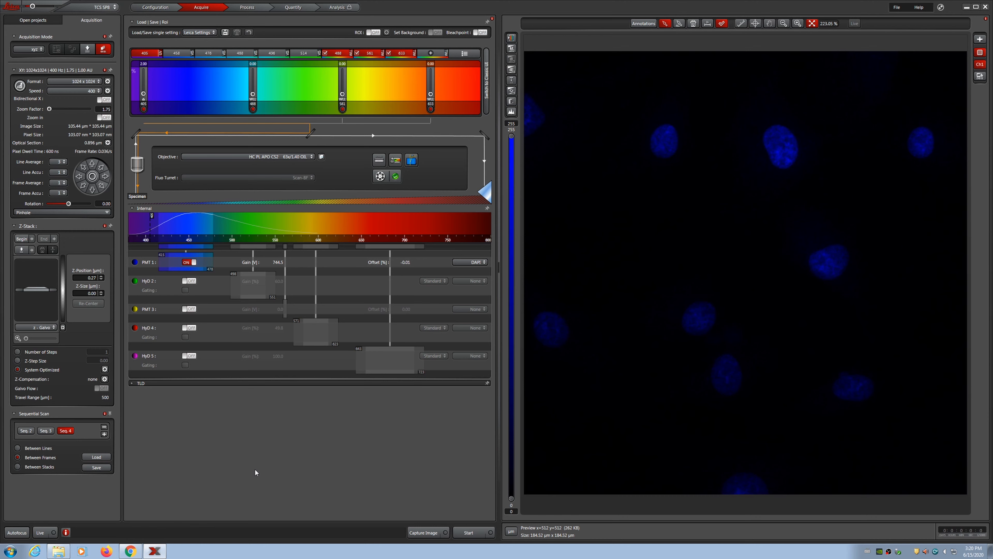
{"action": "mouse_move", "coordinate": [300, 451]}
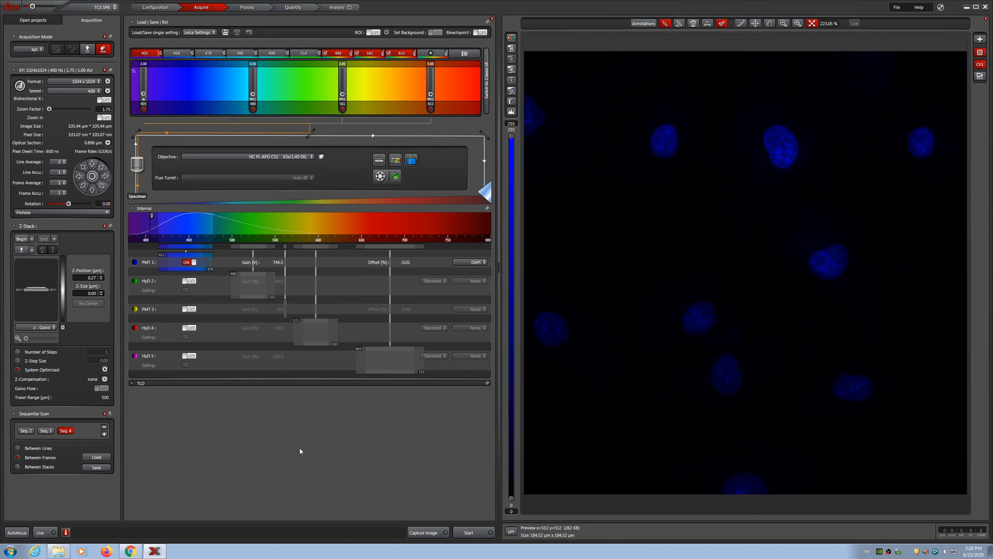
{"action": "mouse_move", "coordinate": [285, 442]}
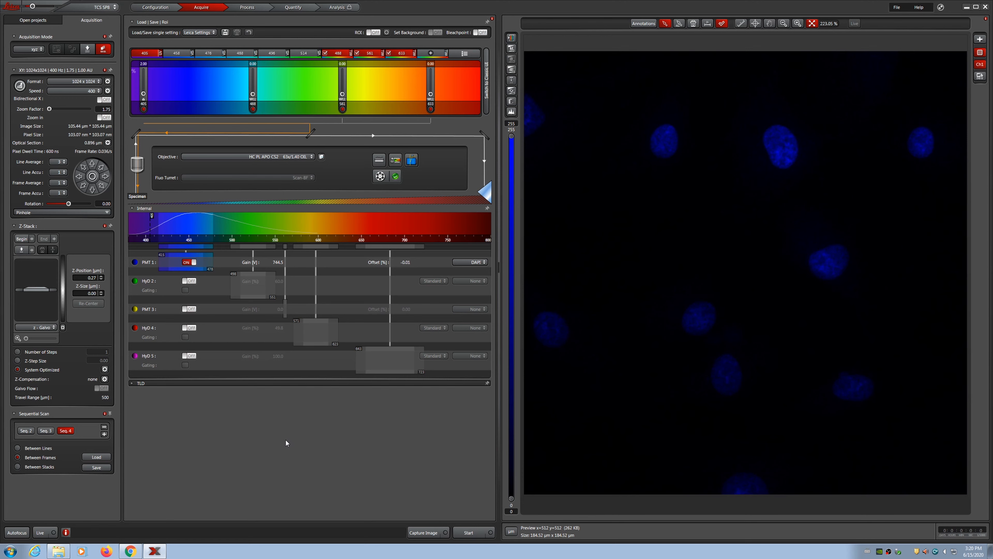
{"action": "mouse_move", "coordinate": [310, 449]}
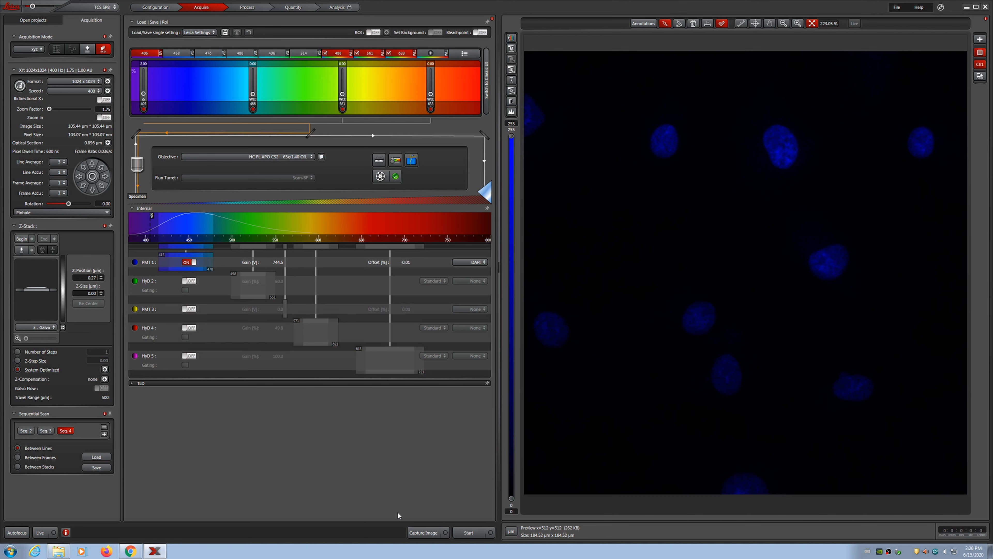
{"action": "left_click", "coordinate": [425, 533]}
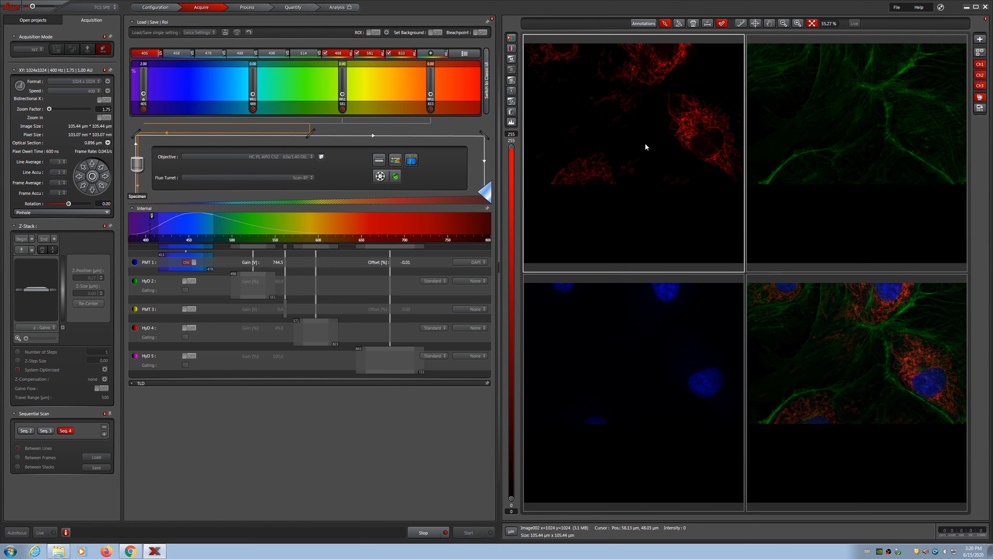
{"action": "mouse_move", "coordinate": [641, 187]}
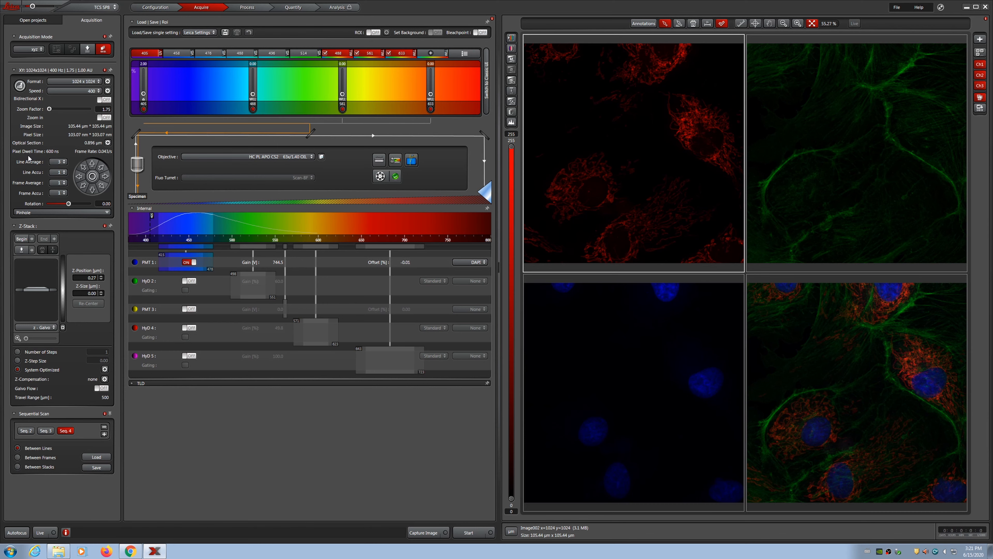
{"action": "mouse_move", "coordinate": [45, 160]}
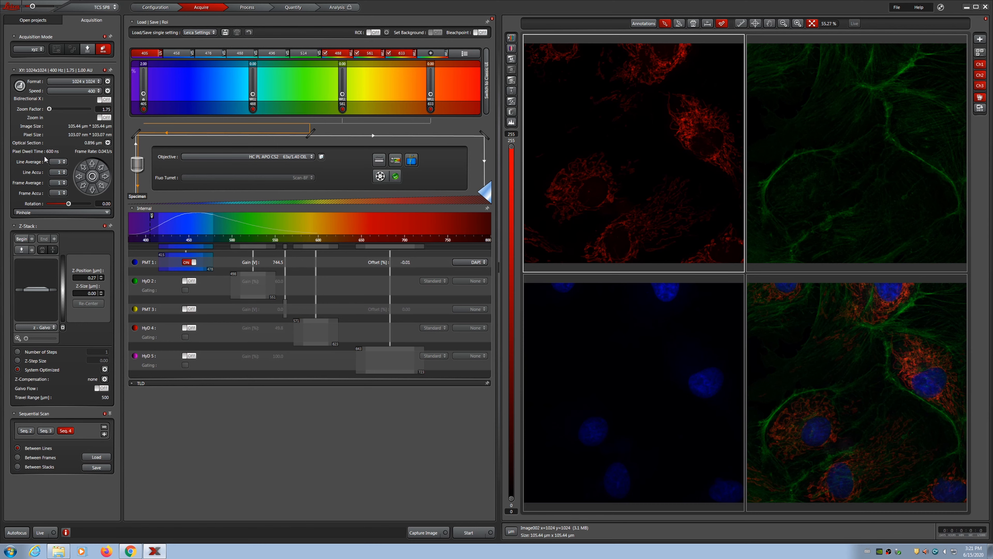
{"action": "mouse_move", "coordinate": [58, 156]}
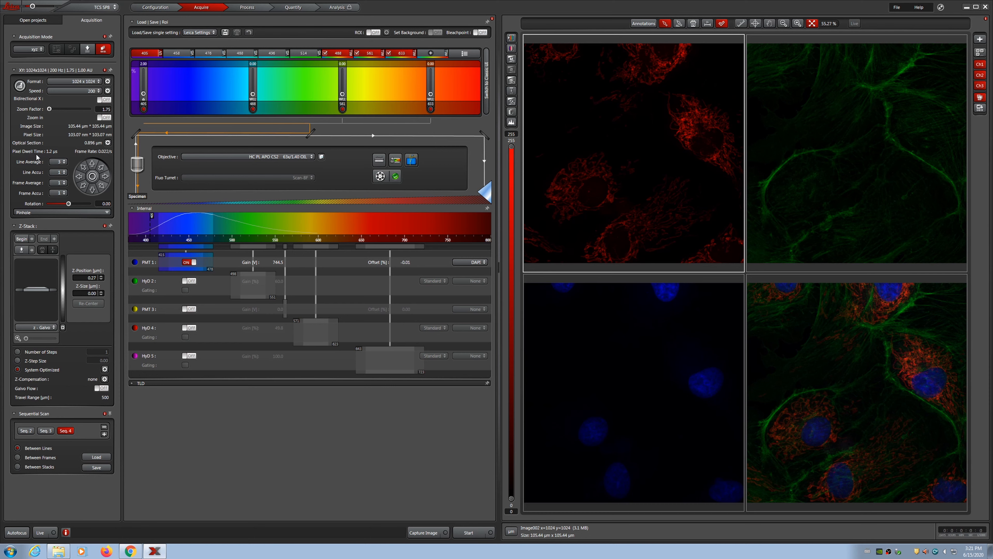
{"action": "mouse_move", "coordinate": [59, 158]}
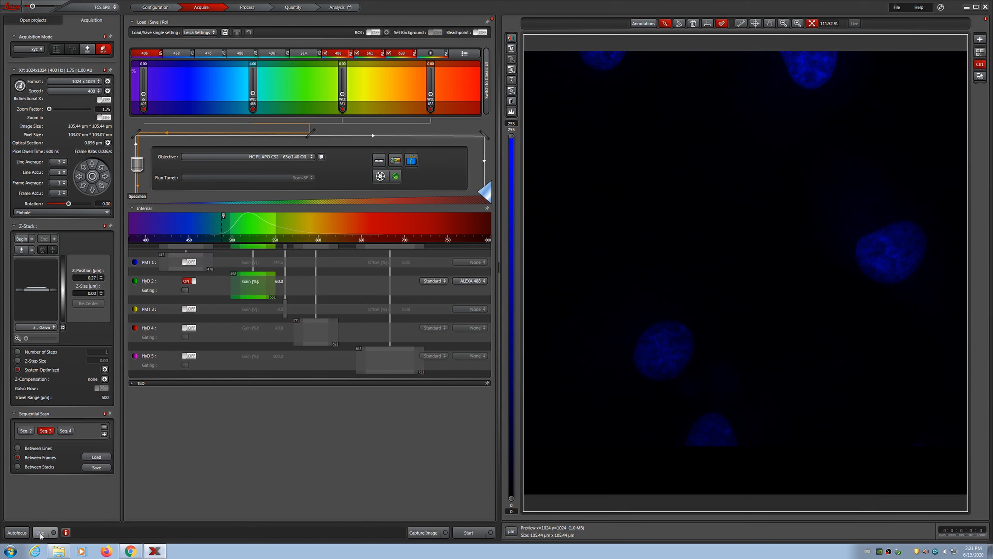
Step: Go live and mark the Z-stack begin at -0.49 µm and end at 0.71 µm
{"action": "left_click", "coordinate": [42, 532]}
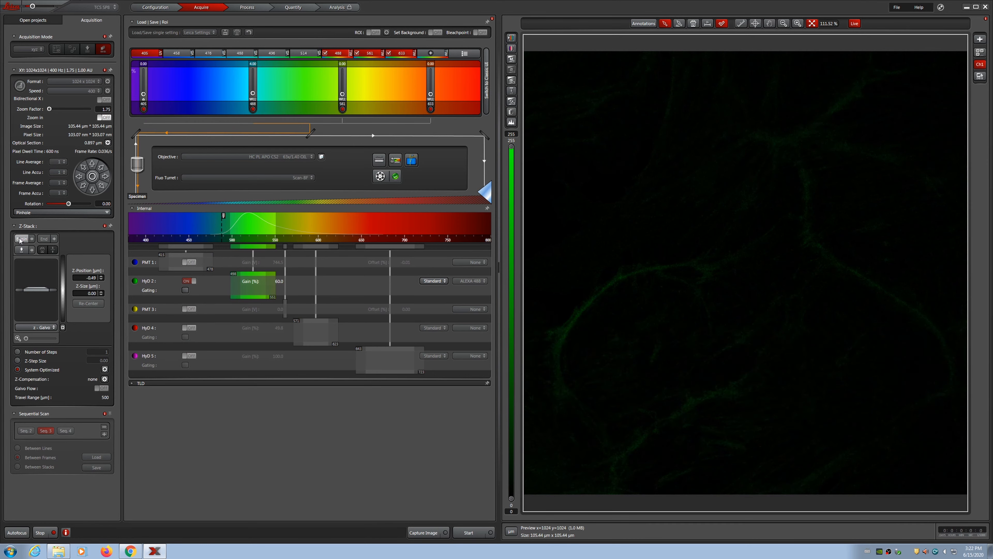
{"action": "left_click", "coordinate": [22, 238]}
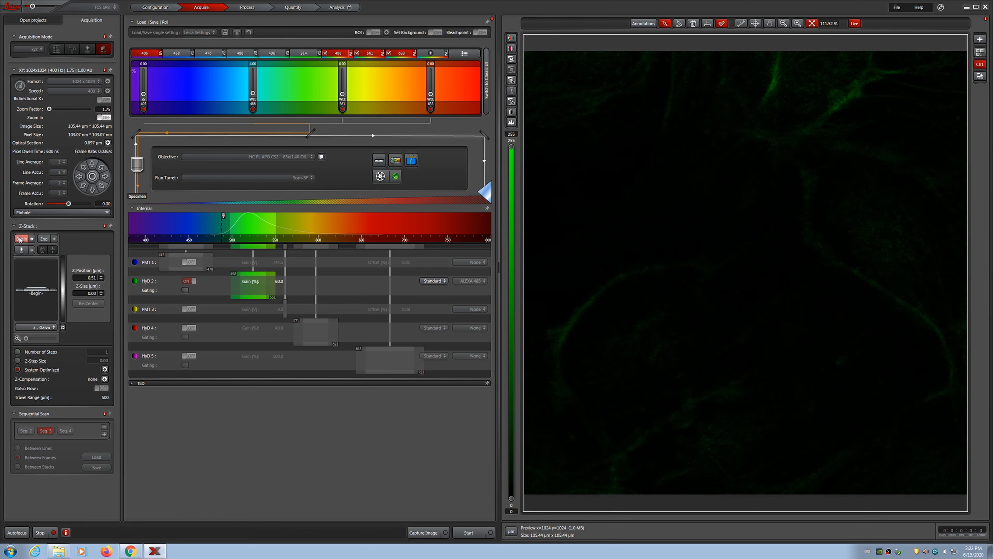
{"action": "left_click", "coordinate": [44, 239]}
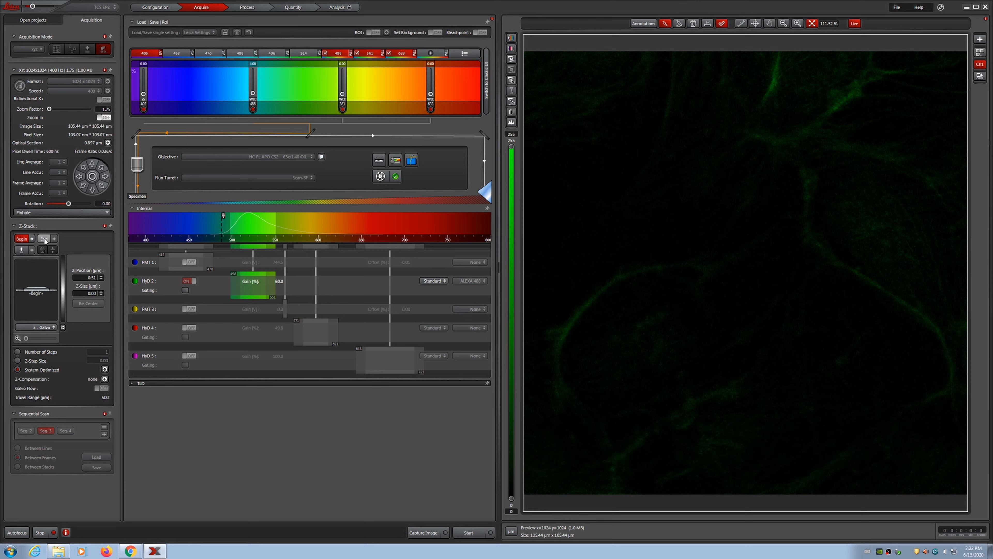
{"action": "left_click", "coordinate": [44, 239]}
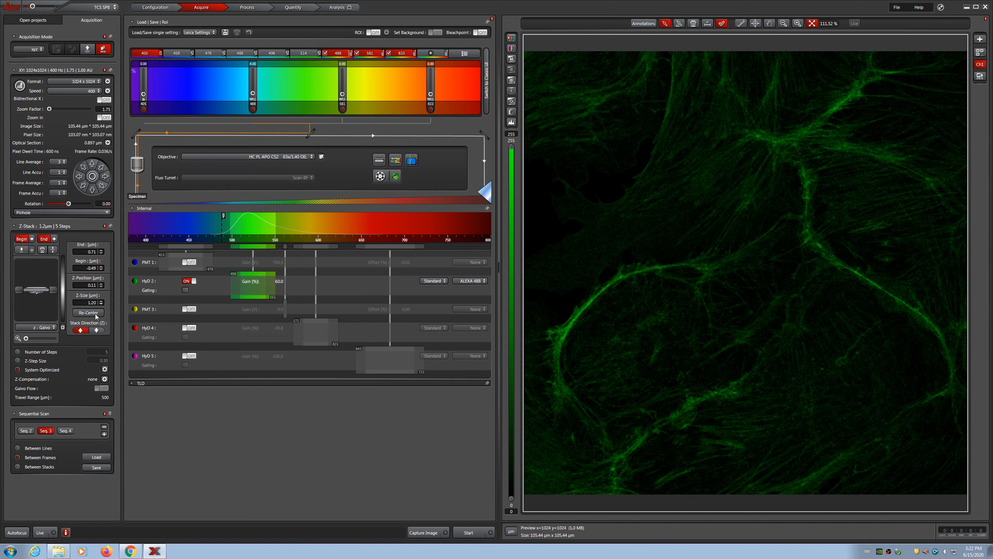
{"action": "mouse_move", "coordinate": [39, 376]}
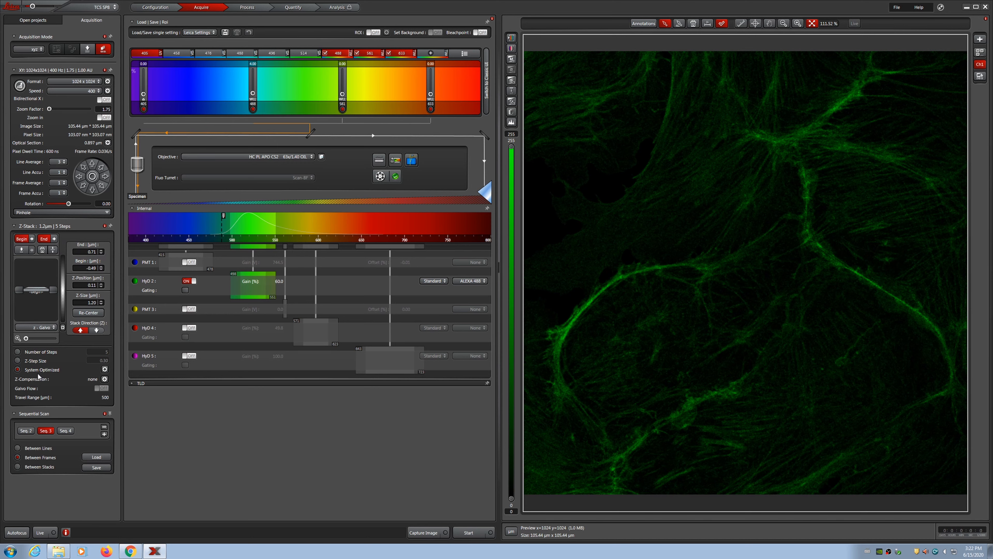
{"action": "mouse_move", "coordinate": [98, 364]}
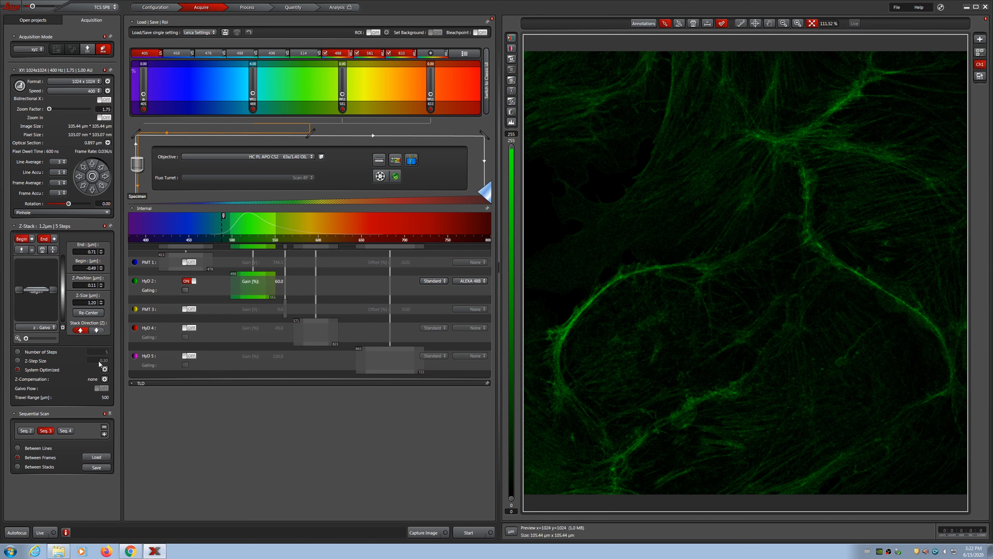
{"action": "mouse_move", "coordinate": [105, 370]}
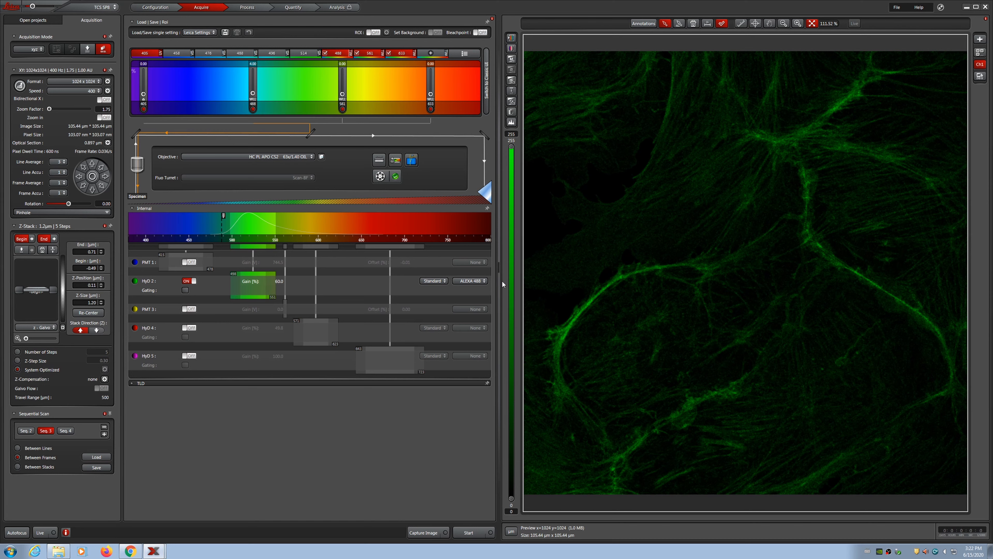
{"action": "mouse_move", "coordinate": [430, 290]}
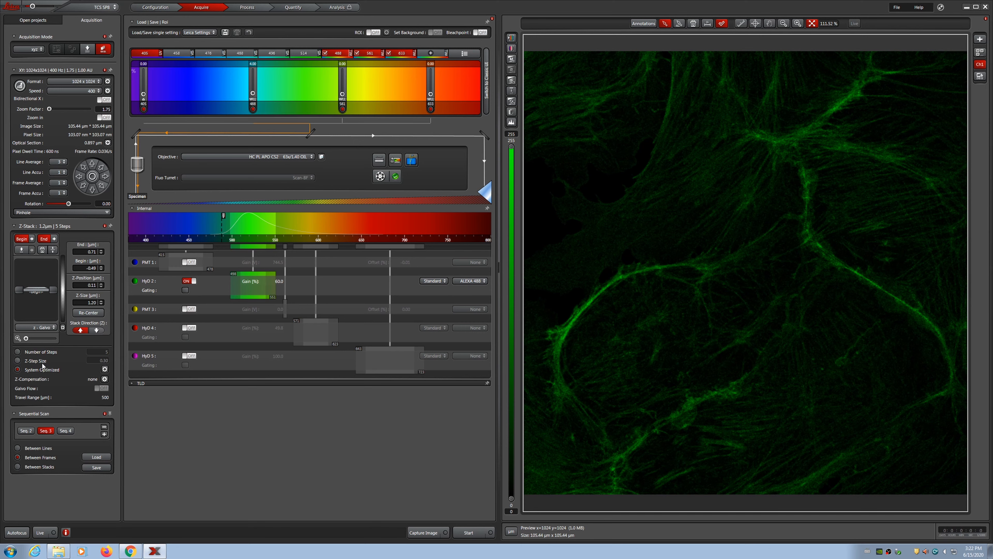
Step: Switch the Z-stack to Z-Step Size mode with 0.20 µm steps, giving 6 slices over 1 µm
{"action": "left_click", "coordinate": [18, 361]}
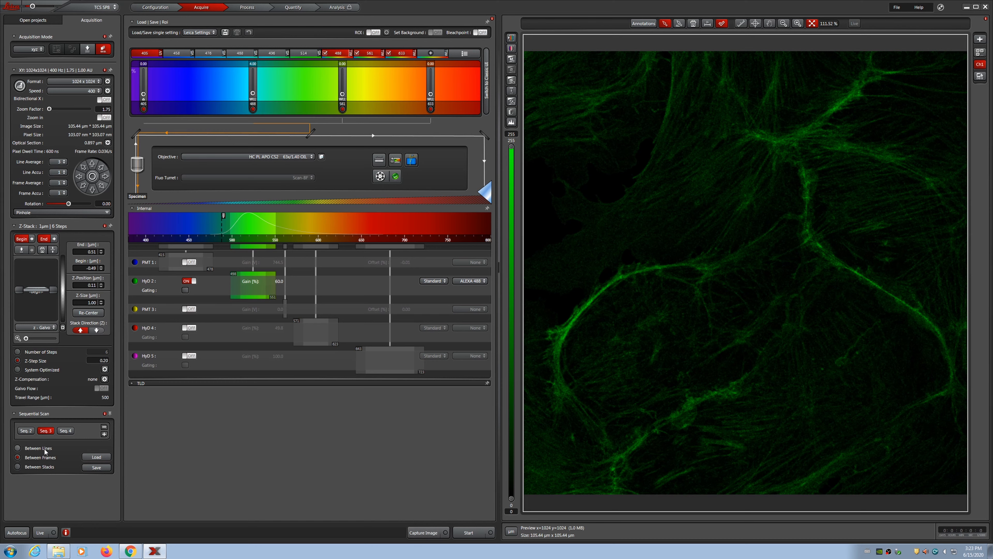
Step: Choose between-lines sequential mode and start acquiring the three-channel Z-stack
{"action": "left_click", "coordinate": [17, 448]}
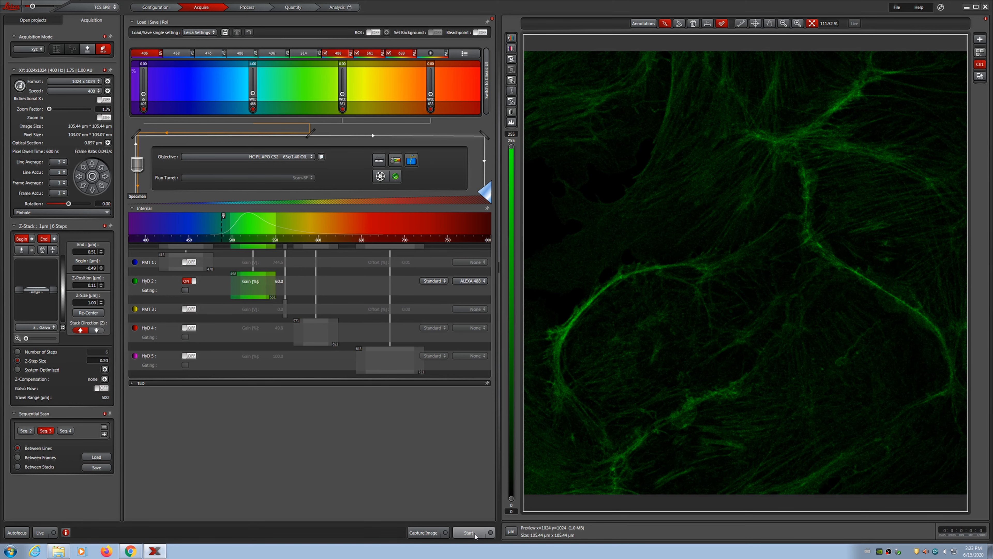
{"action": "left_click", "coordinate": [471, 533]}
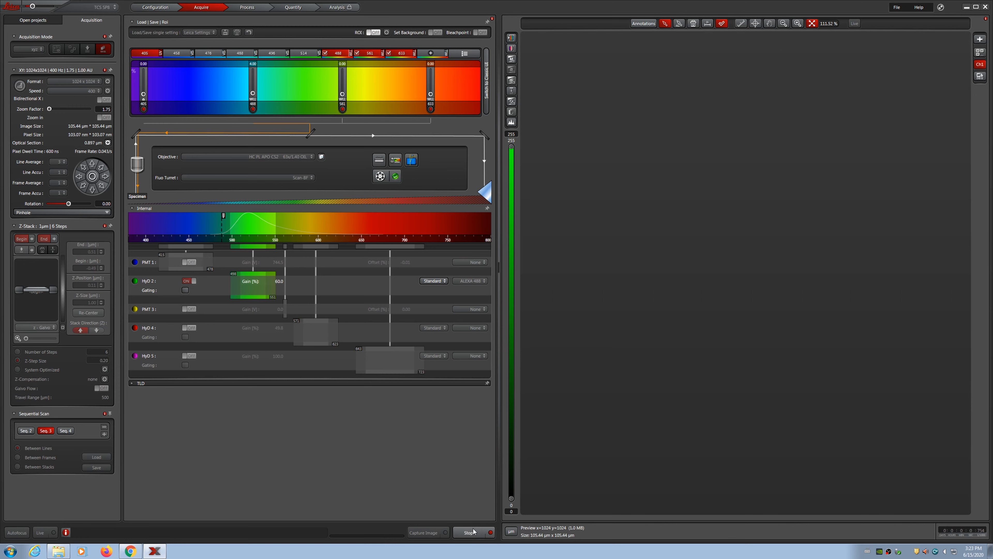
{"action": "left_click", "coordinate": [472, 532]}
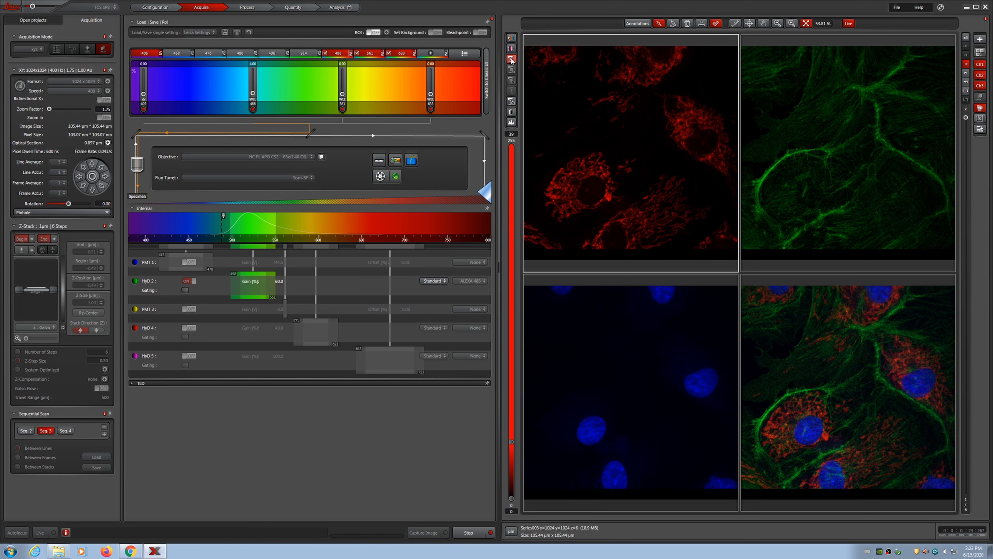
Step: Let the six-slice acquisition finish and browse the slices in the quad view
{"action": "left_click", "coordinate": [426, 532]}
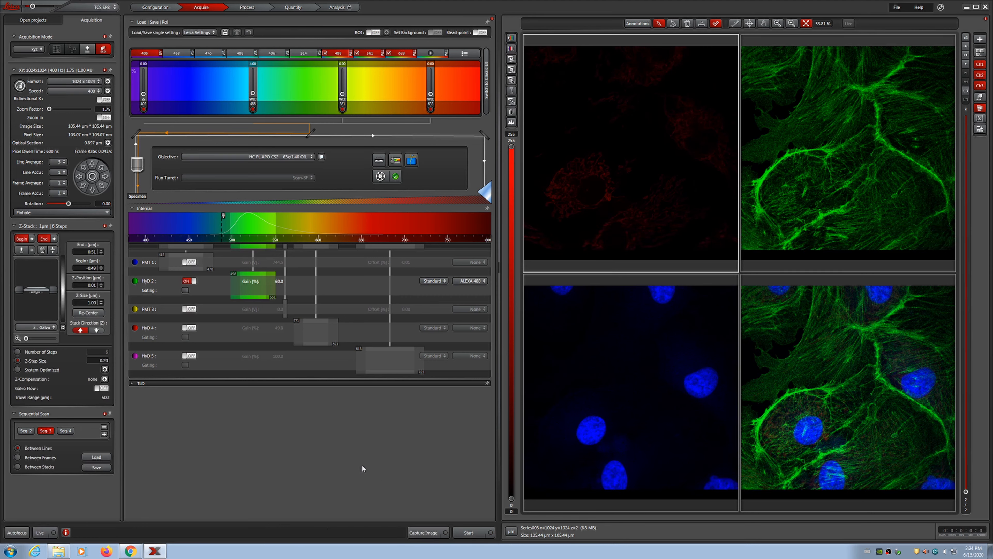
{"action": "mouse_move", "coordinate": [342, 449]}
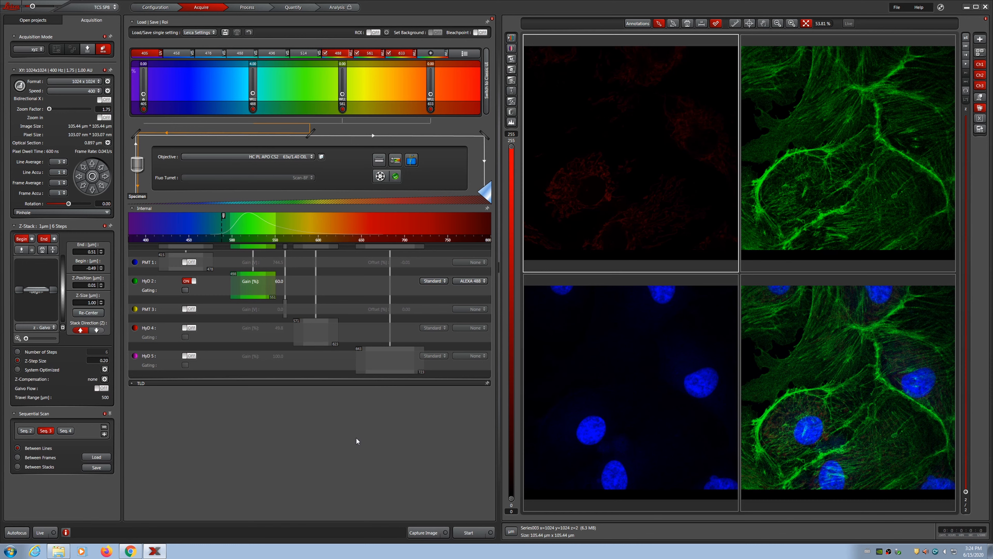
{"action": "mouse_move", "coordinate": [381, 437]}
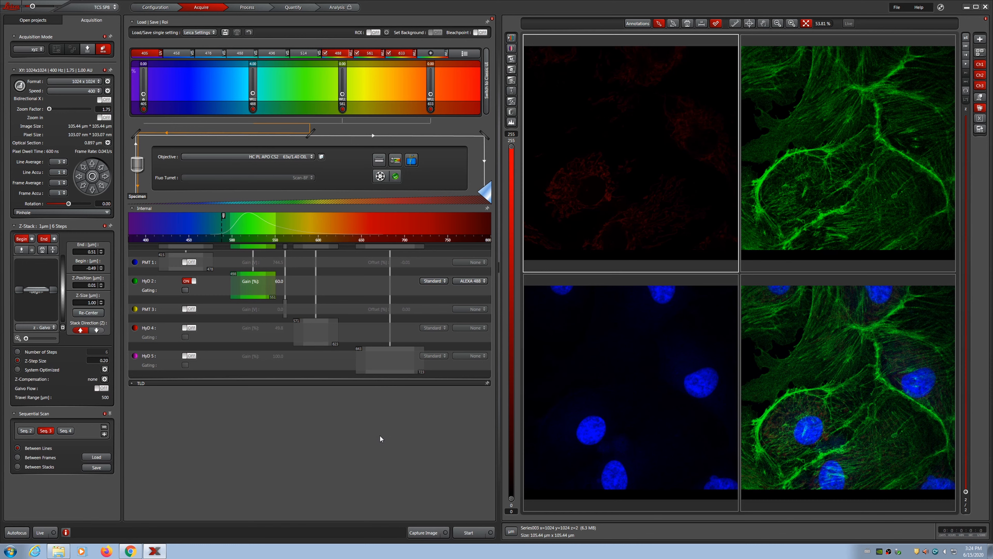
{"action": "mouse_move", "coordinate": [409, 429]}
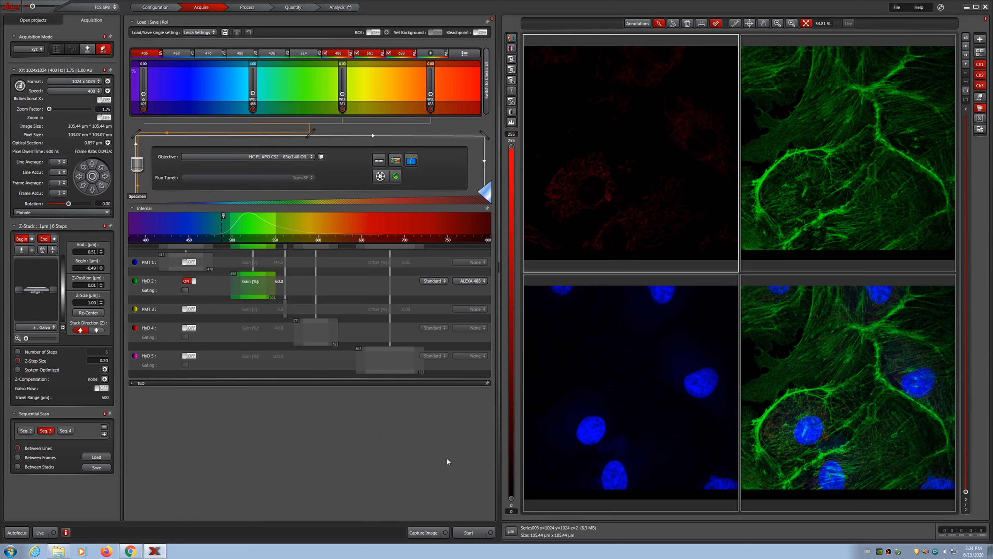
{"action": "mouse_move", "coordinate": [426, 451]}
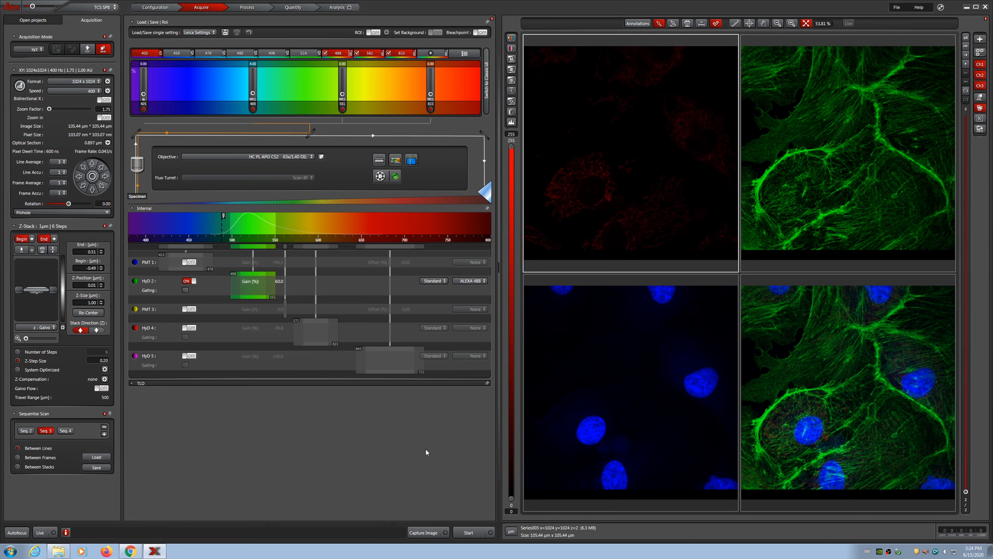